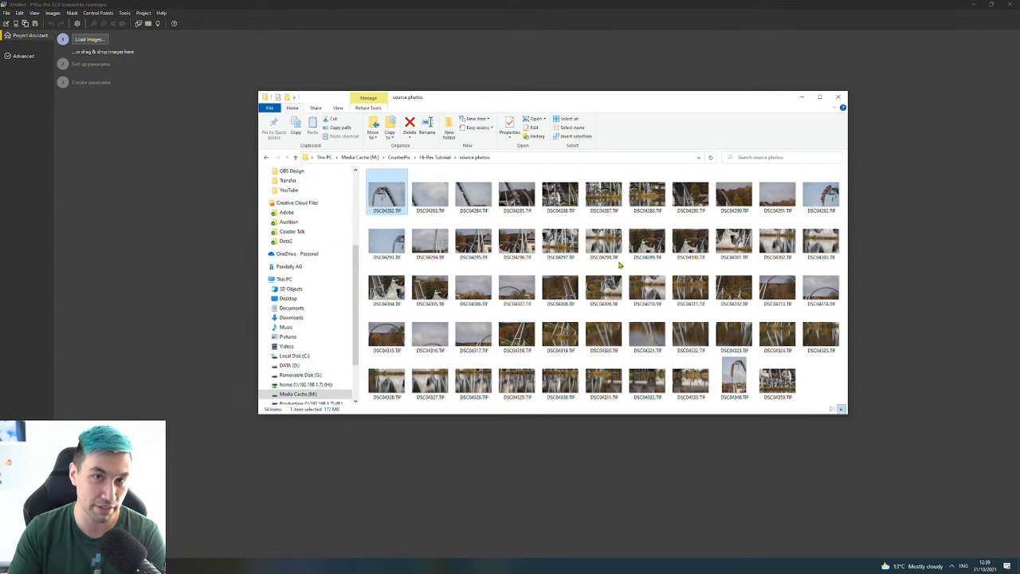
mouse_move(675, 166)
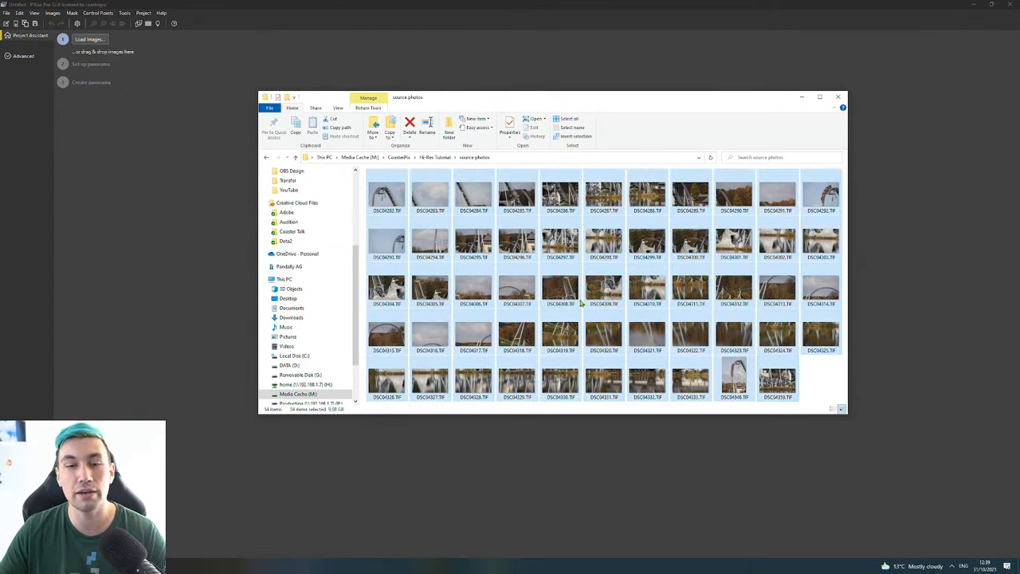
mouse_move(582, 304)
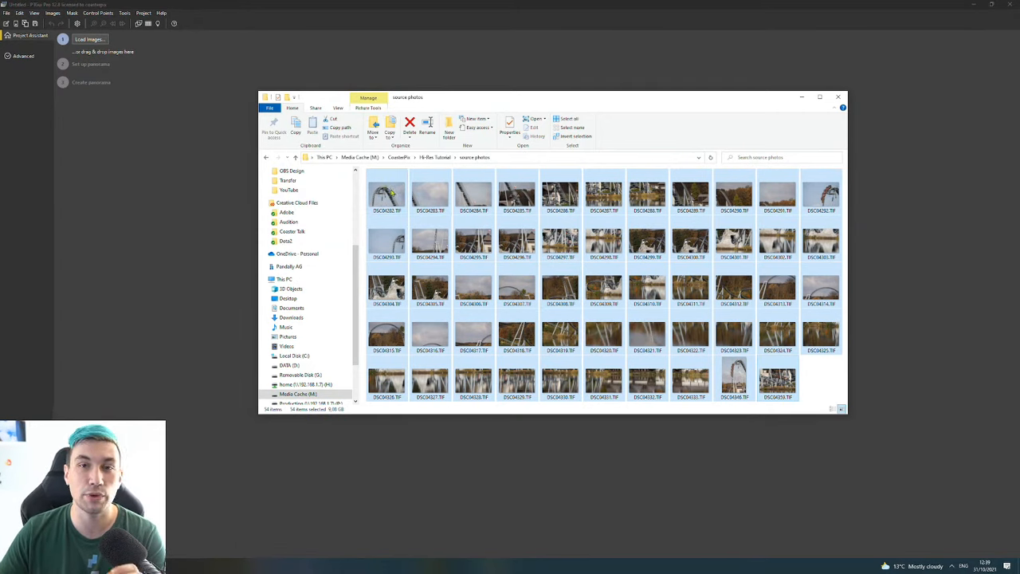
Drop all 34 selected source TIF photos into PTGui's Load Images area.
left_click(89, 39)
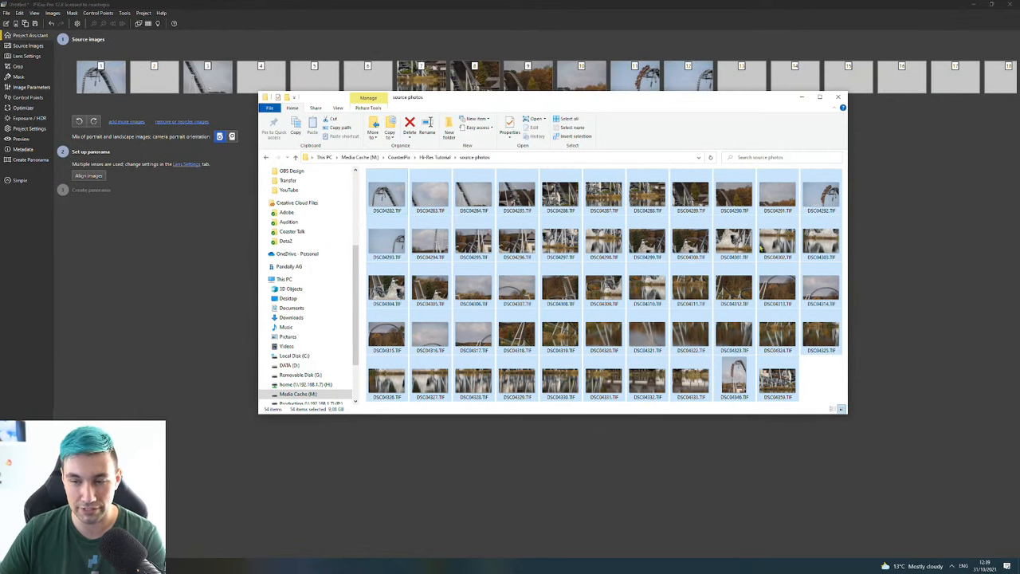
Open a source TIF showing the lift hill full-size in Windows Photo Viewer.
left_click(733, 243)
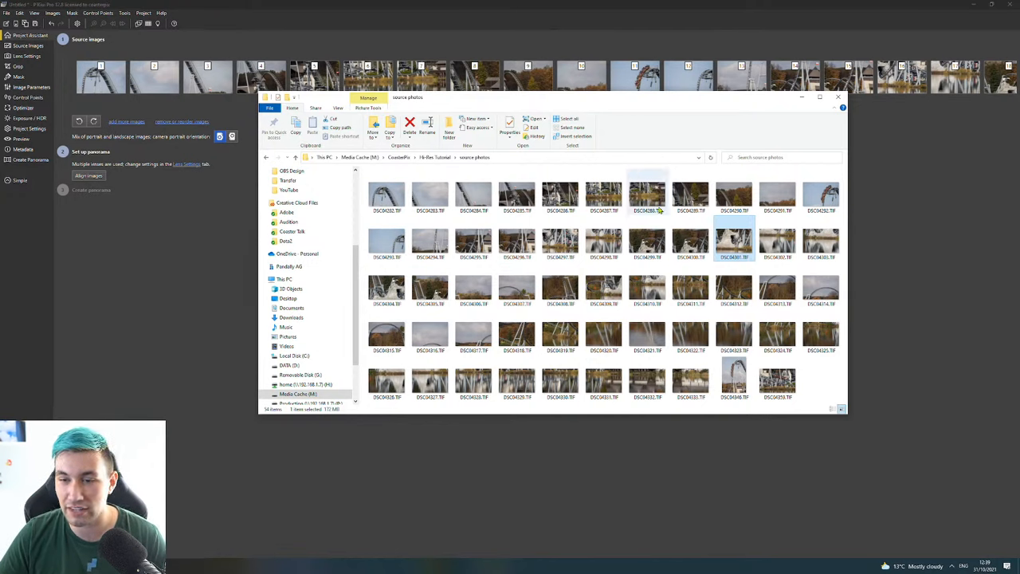
left_click(516, 195)
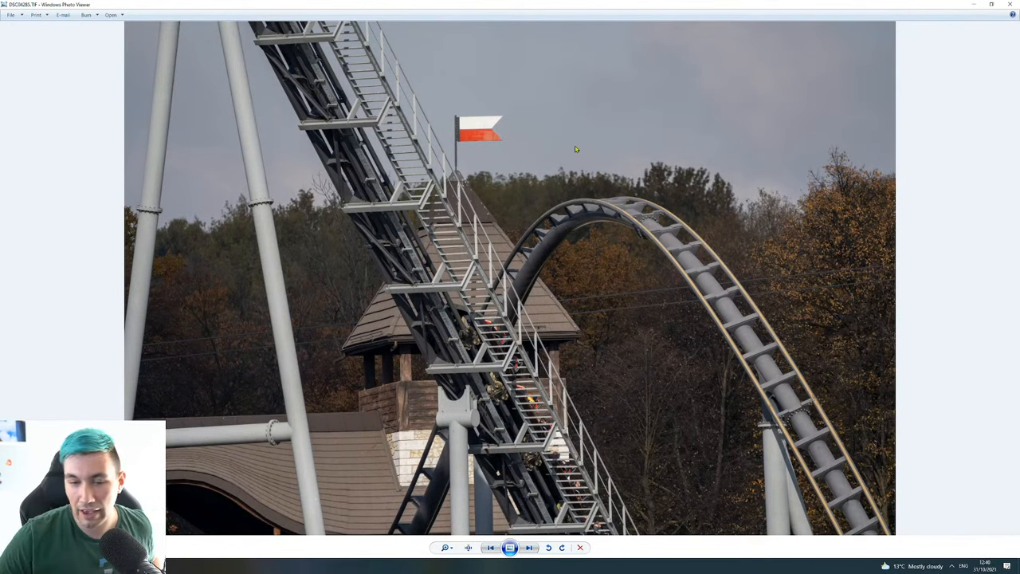
Advance to the next source photo, showing the lower lift hill and station building.
left_click(528, 547)
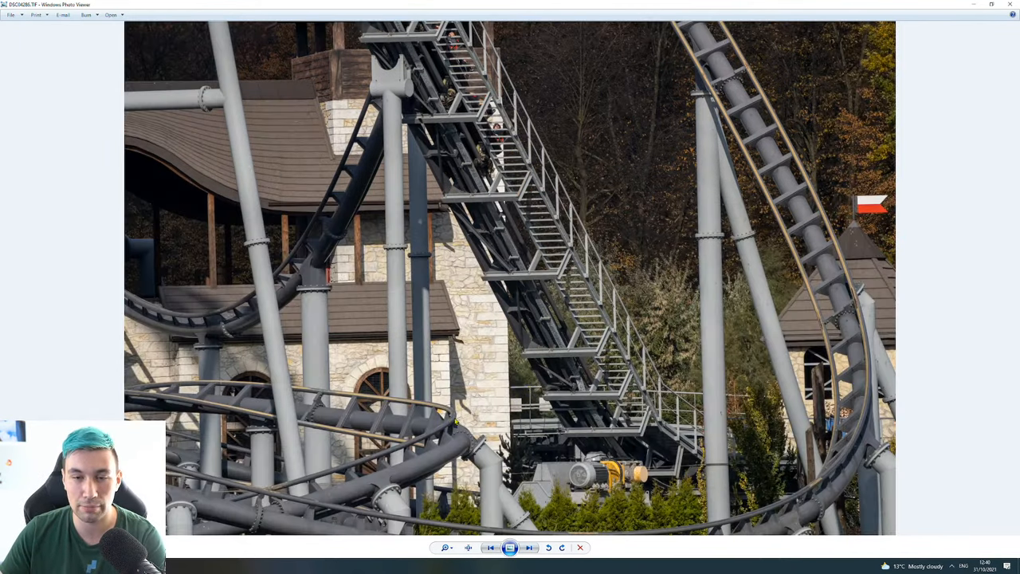
mouse_move(438, 87)
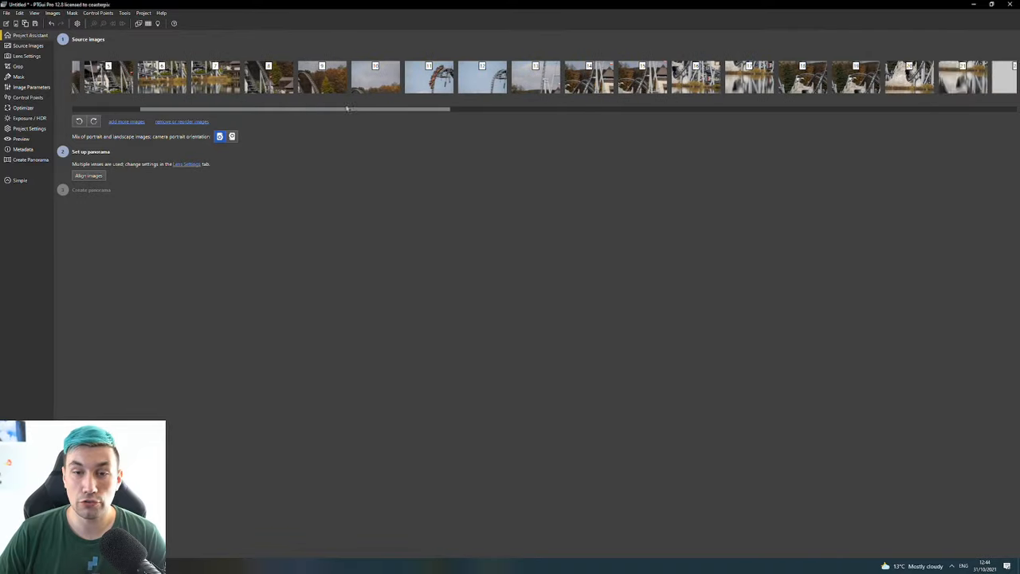
Align the images, agree to add missing control points, and compare the unlinked image pair.
scroll("right", 3)
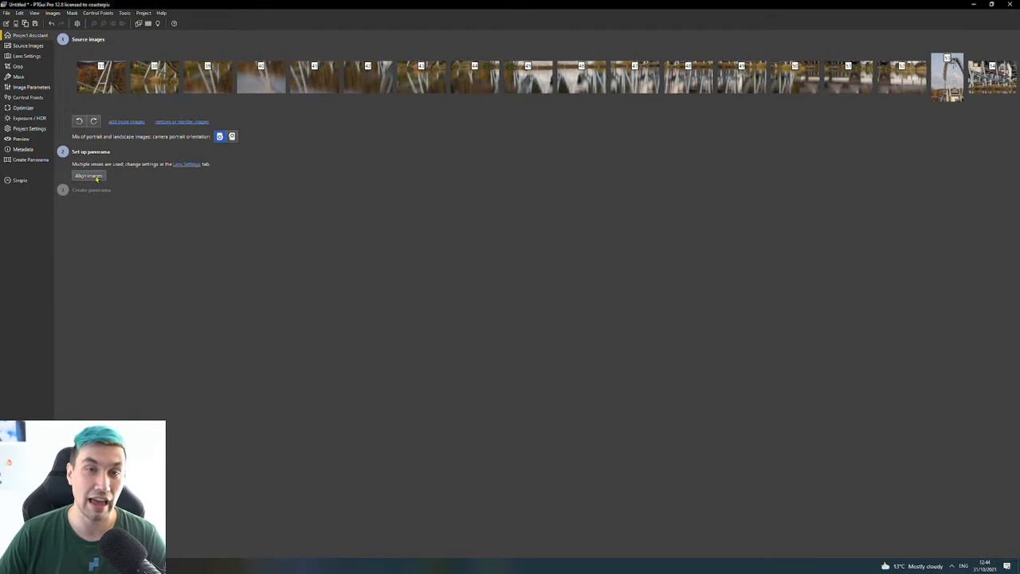
left_click(89, 175)
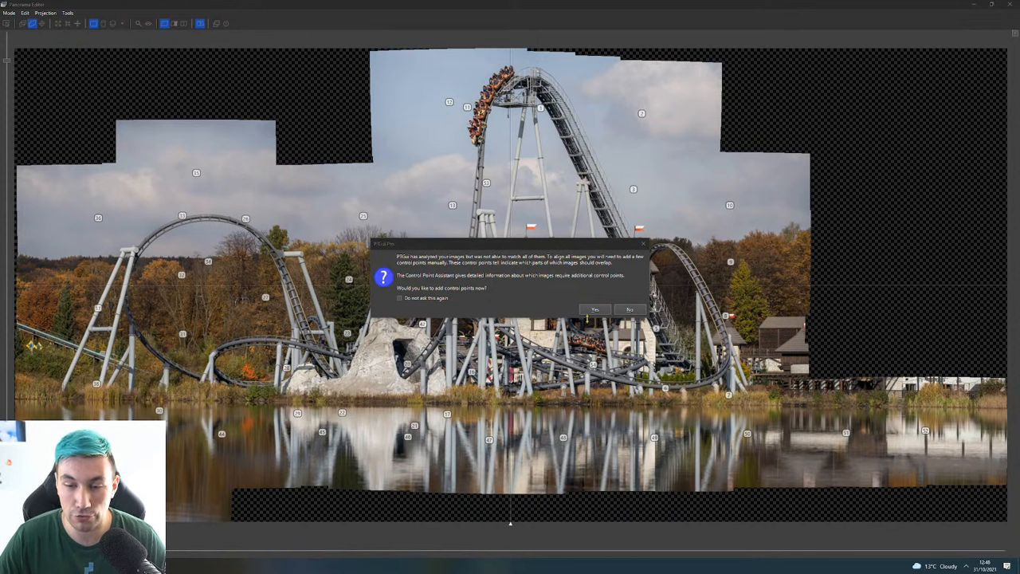
left_click(595, 309)
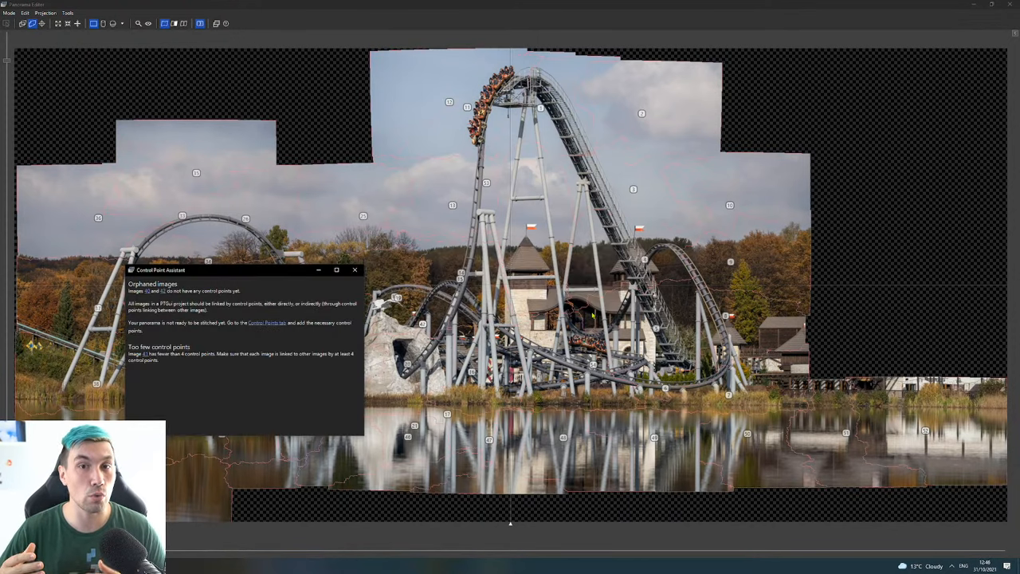
mouse_move(259, 273)
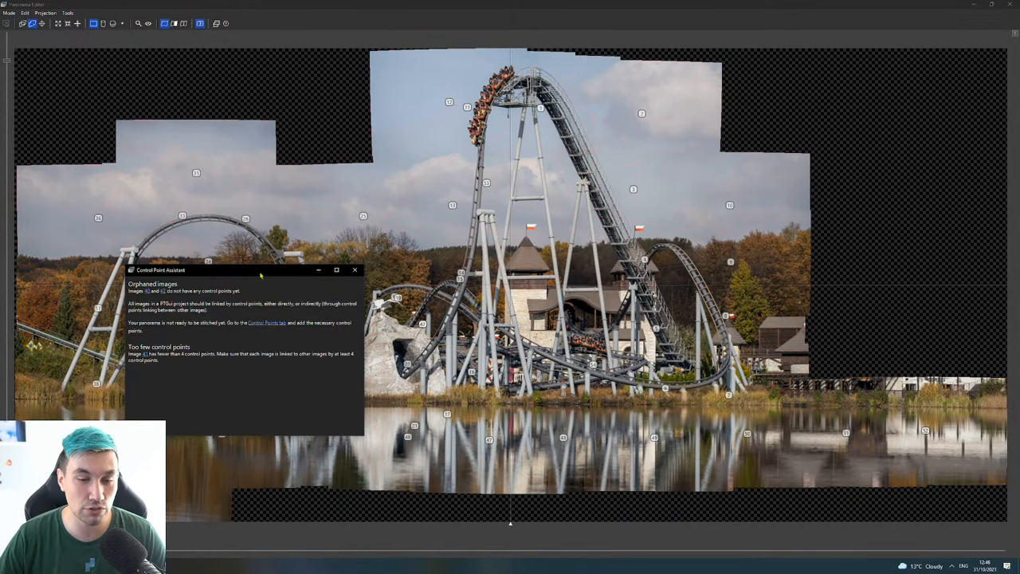
left_click_drag(161, 270, 408, 213)
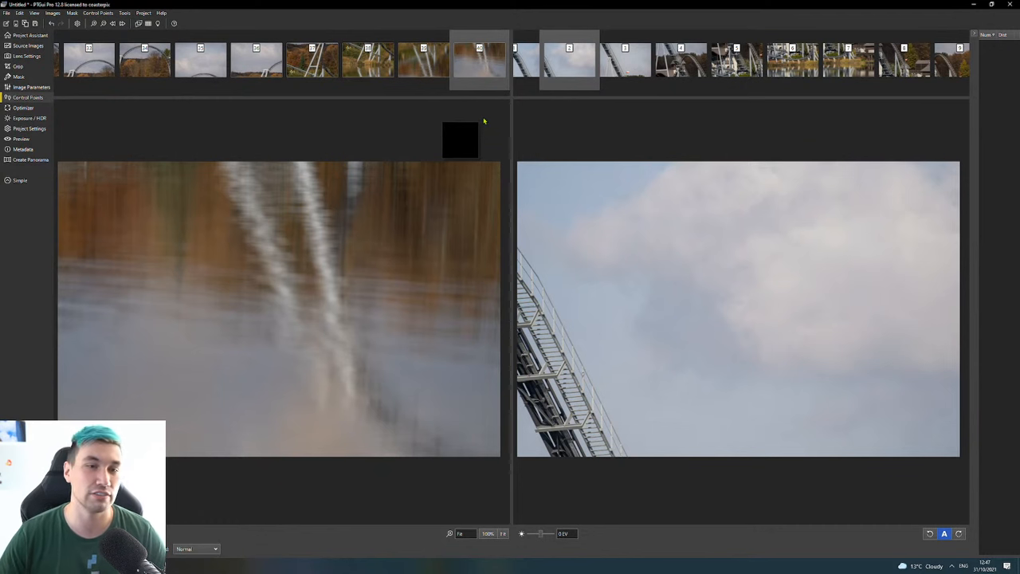
Check file paths, widths and heights for images 35–43 in the Source Images list.
left_click(478, 60)
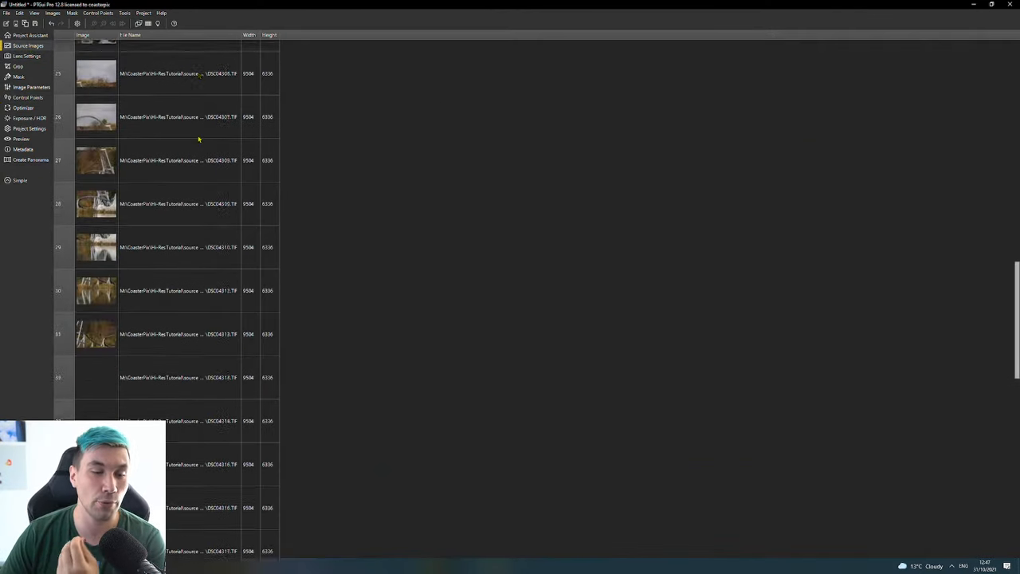
scroll("down", 3)
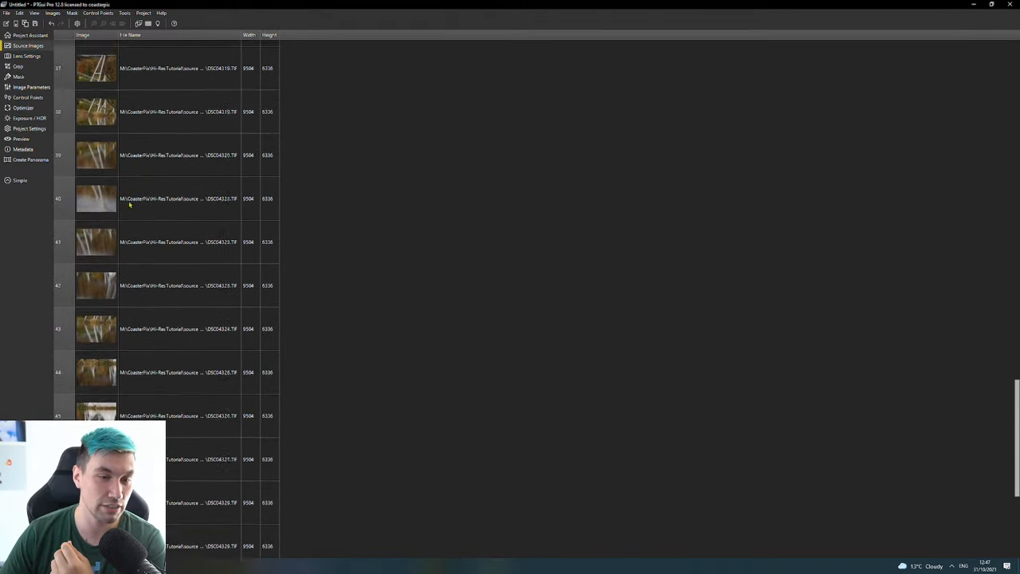
left_click(176, 286)
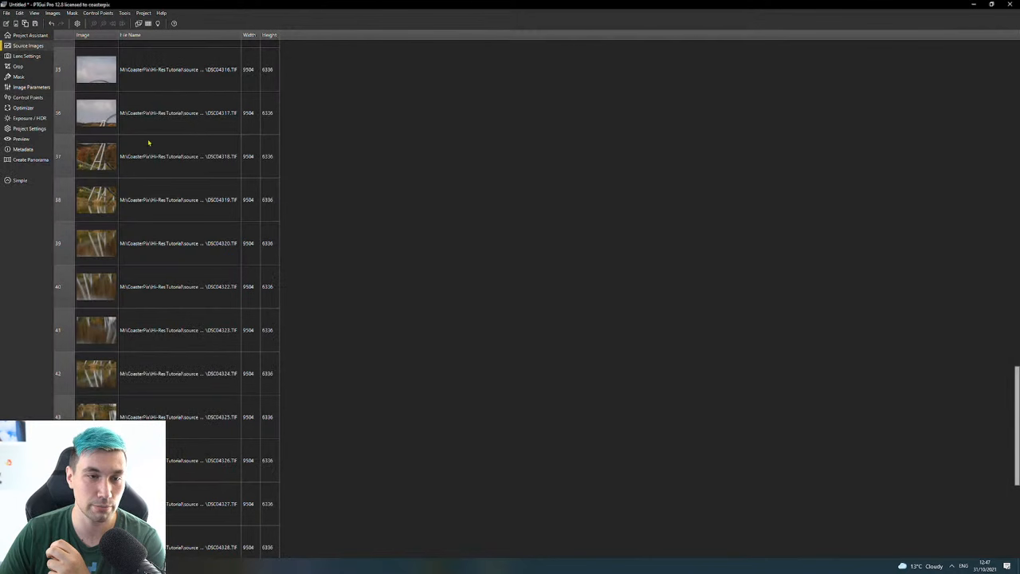
mouse_move(95, 335)
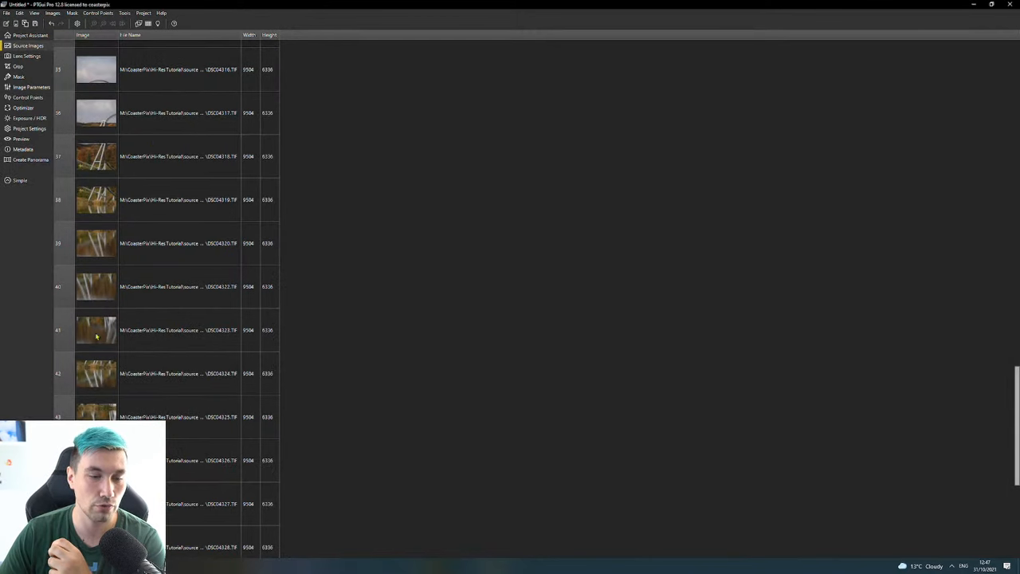
left_click(167, 330)
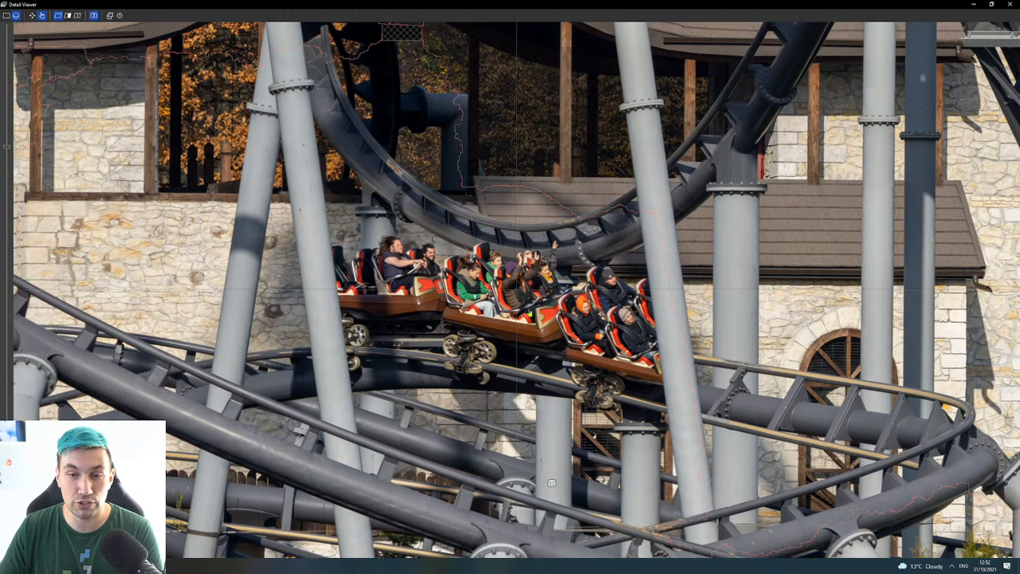
mouse_move(539, 187)
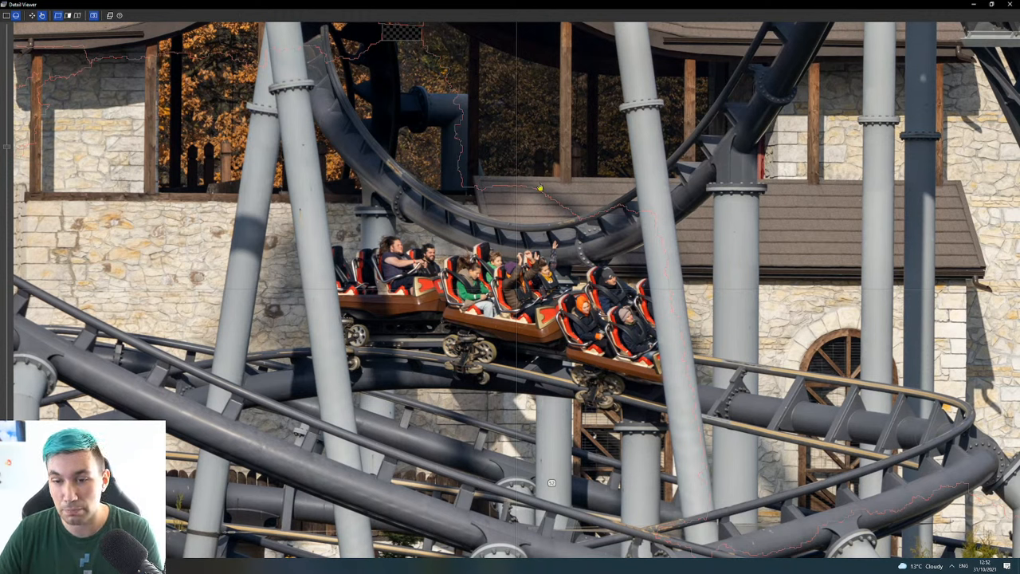
mouse_move(686, 250)
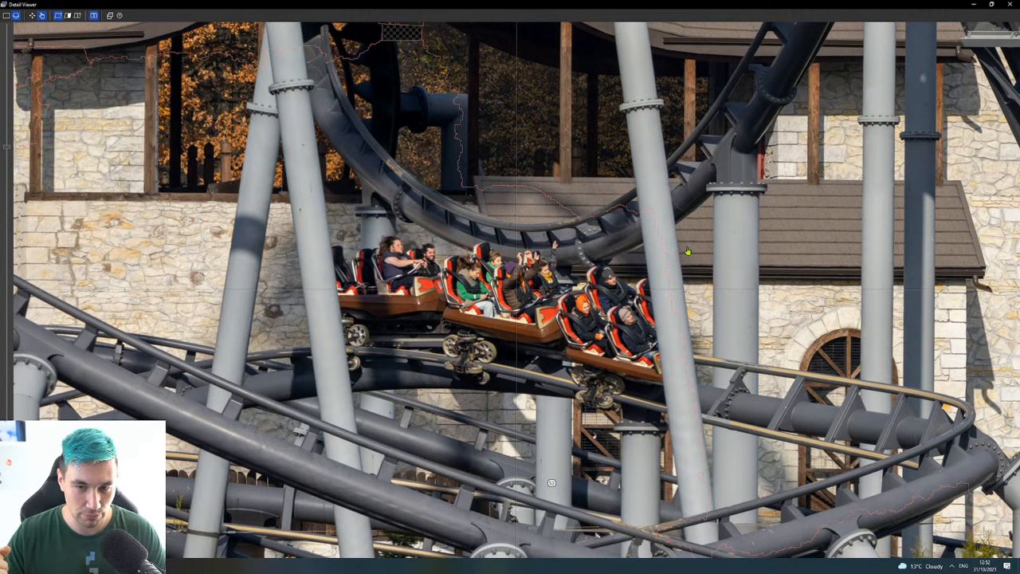
mouse_move(760, 279)
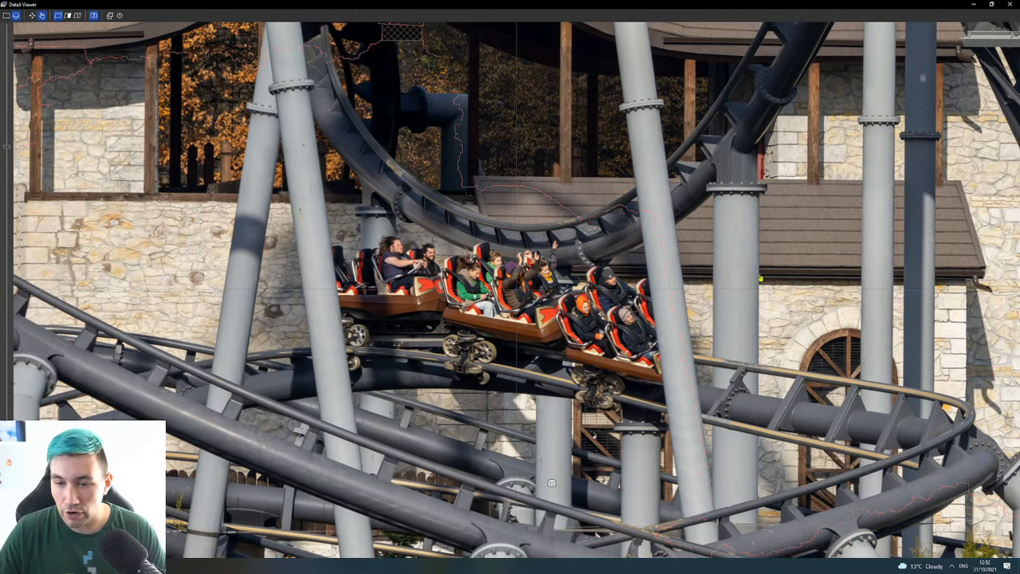
mouse_move(706, 193)
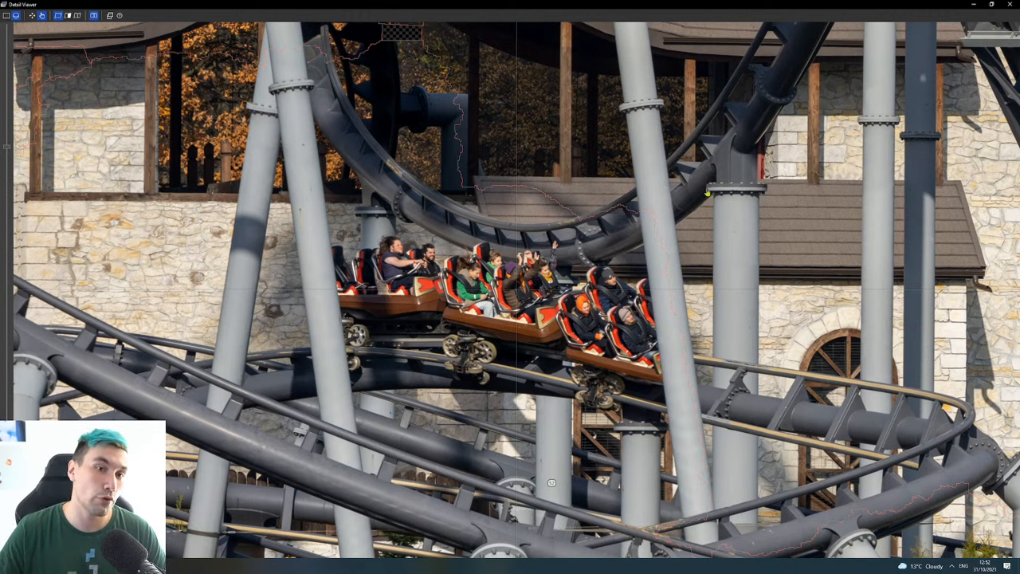
mouse_move(454, 377)
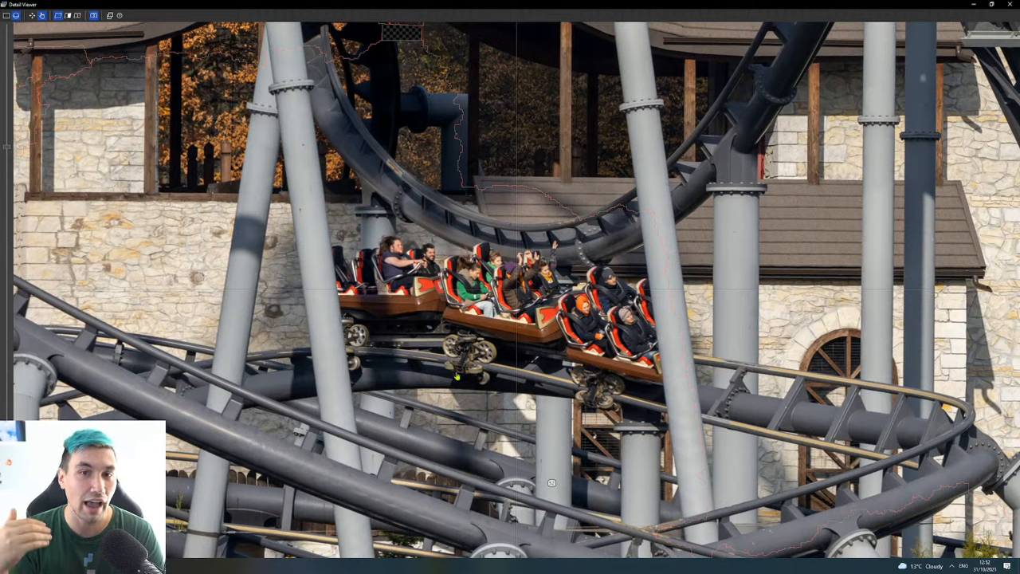
mouse_move(642, 226)
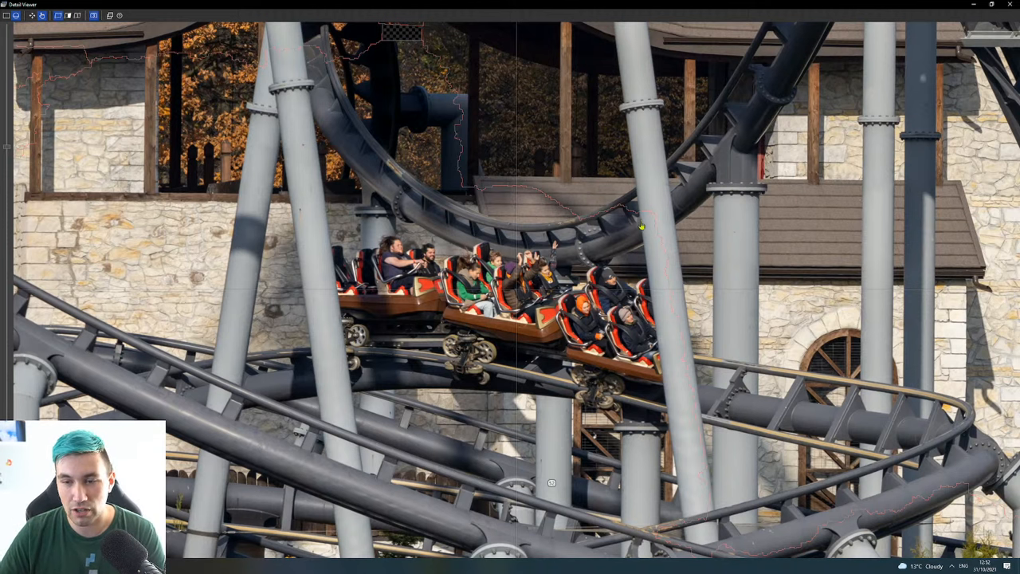
mouse_move(663, 245)
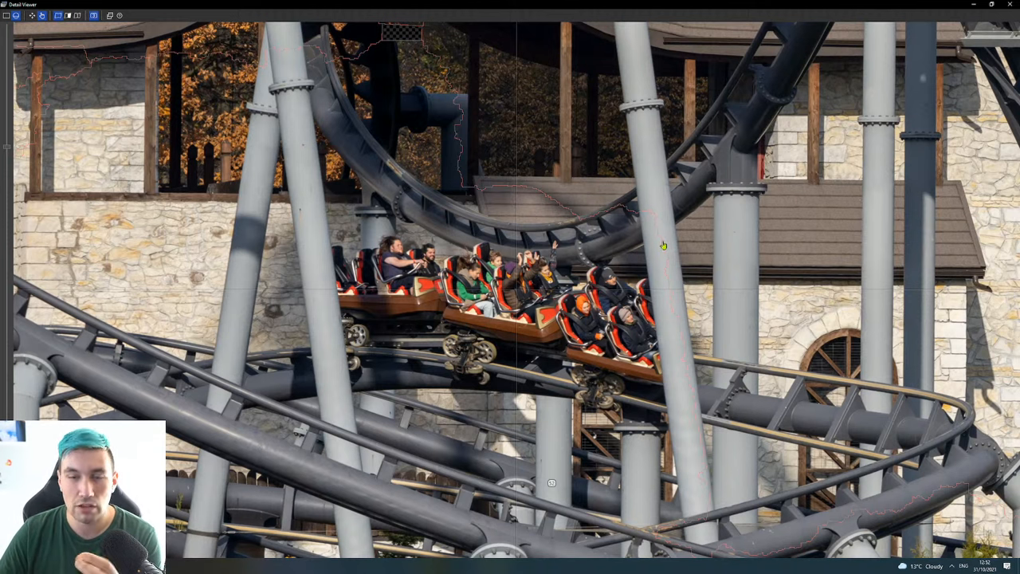
mouse_move(683, 344)
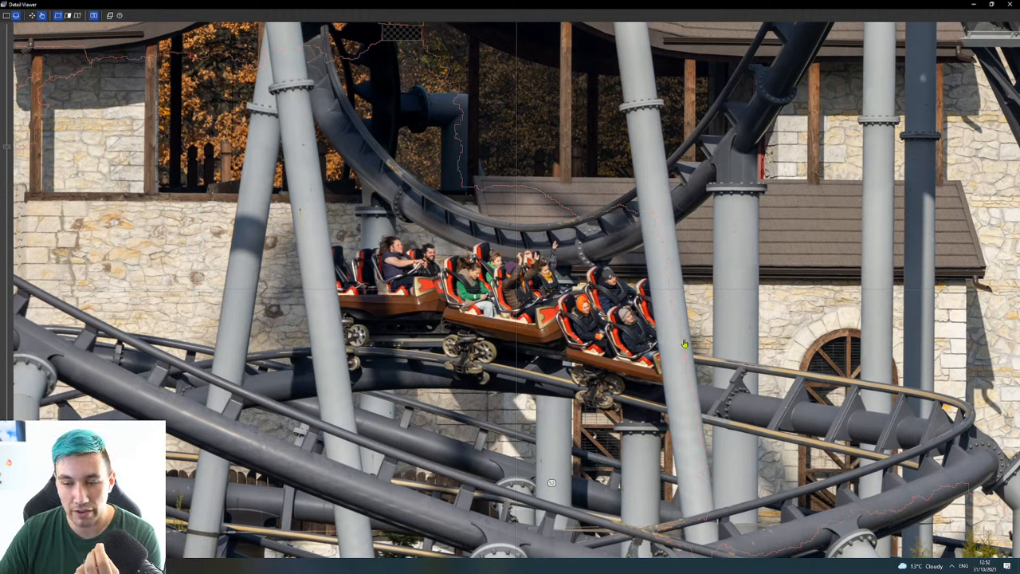
mouse_move(693, 425)
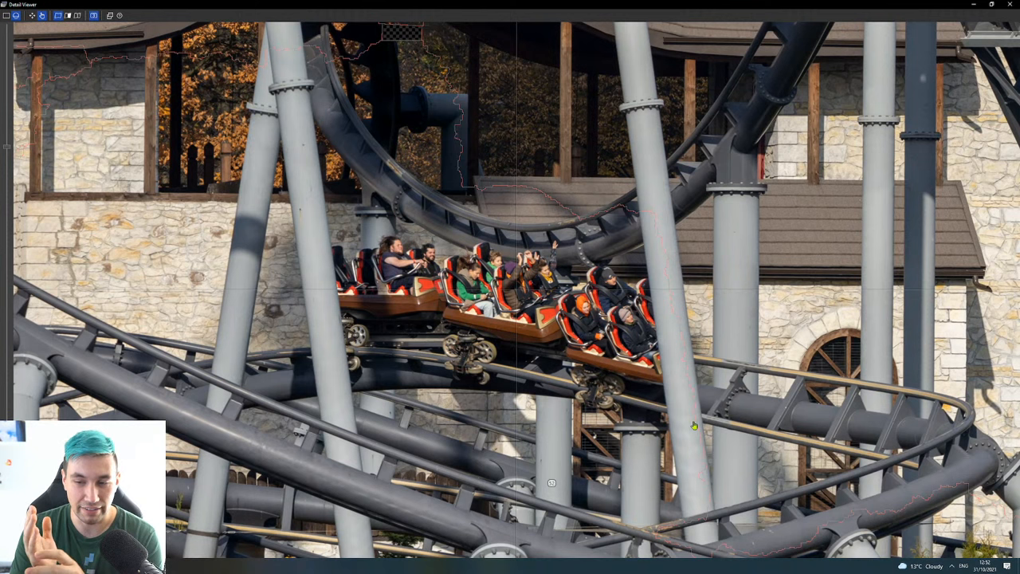
mouse_move(705, 330)
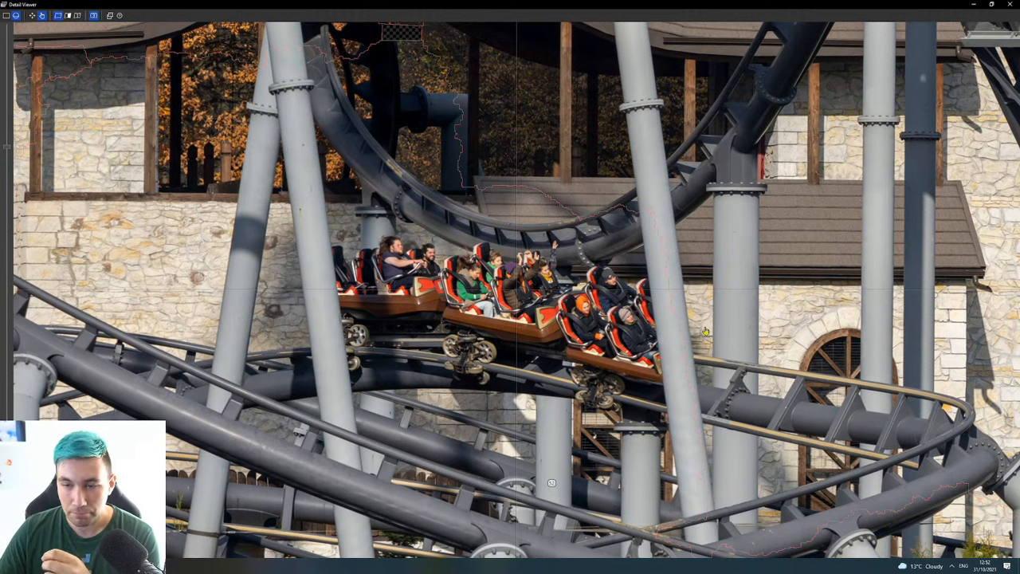
mouse_move(703, 309)
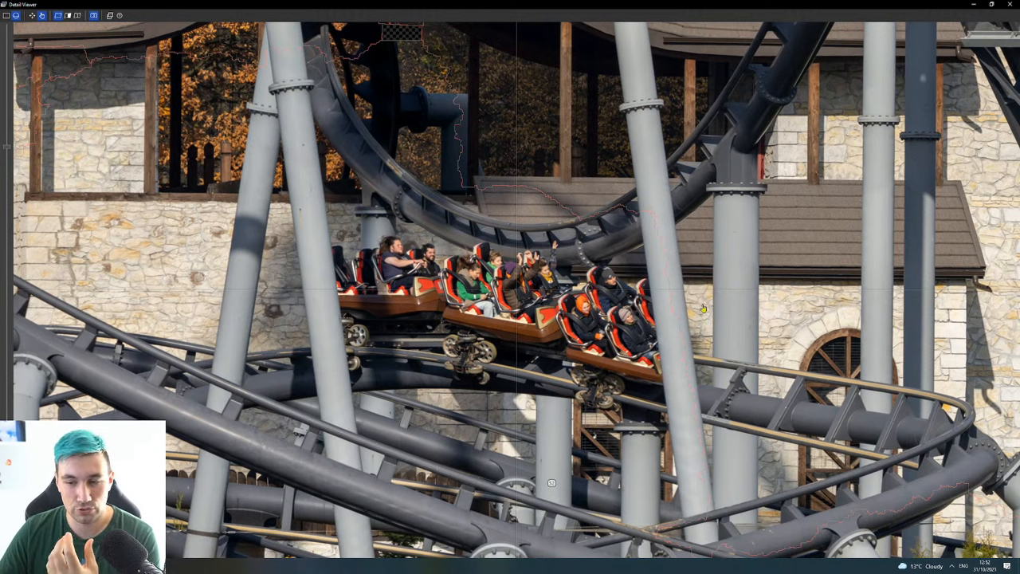
mouse_move(781, 325)
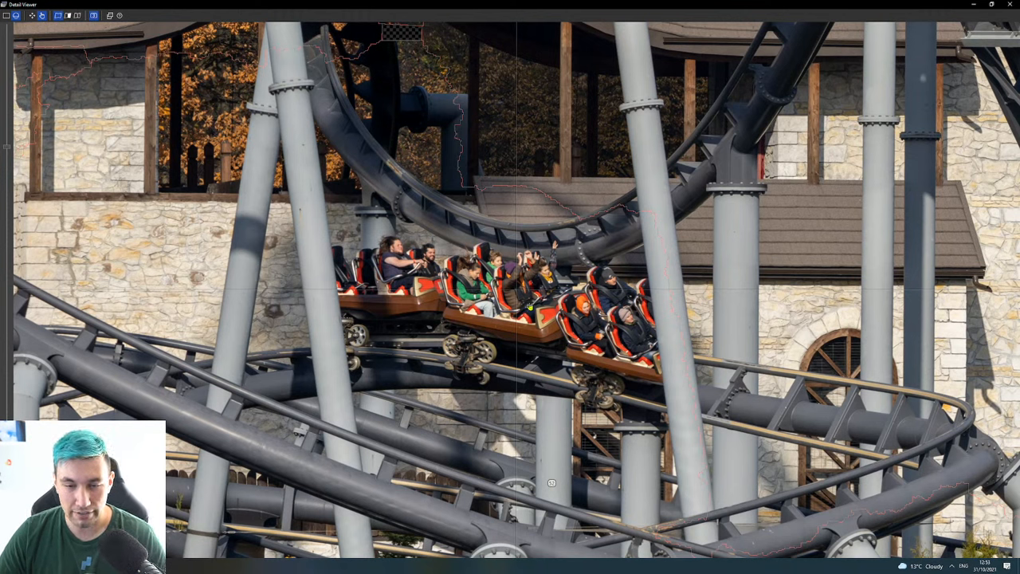
Open Image 52's mask from the train's context menu and paint a green keep mask.
right_click(530, 307)
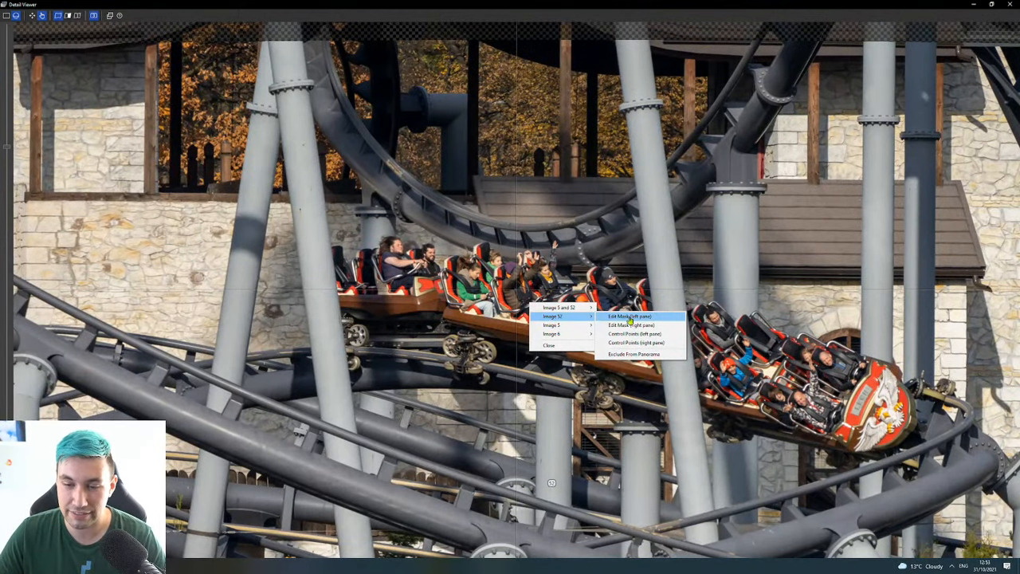
left_click(629, 316)
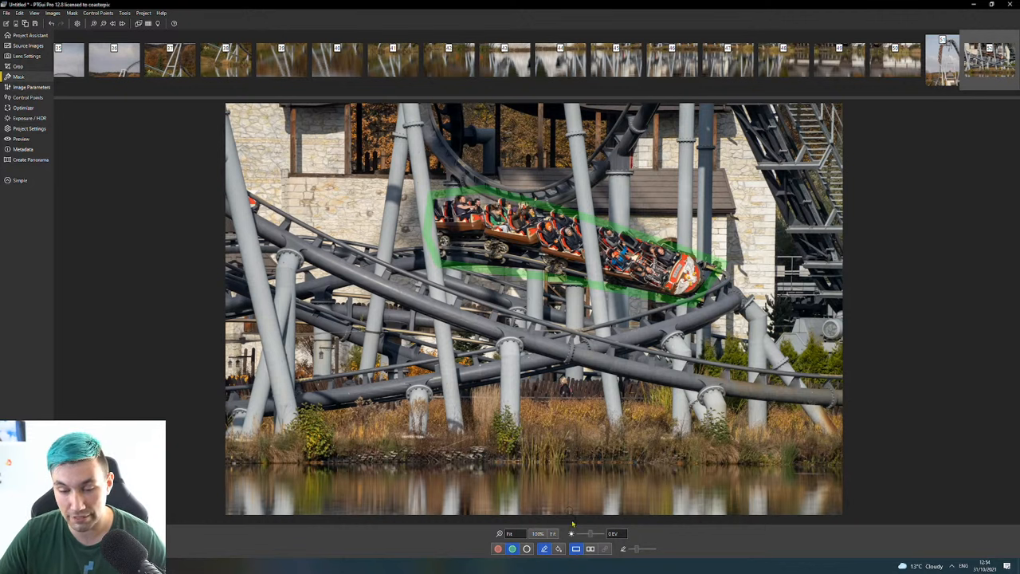
mouse_move(559, 549)
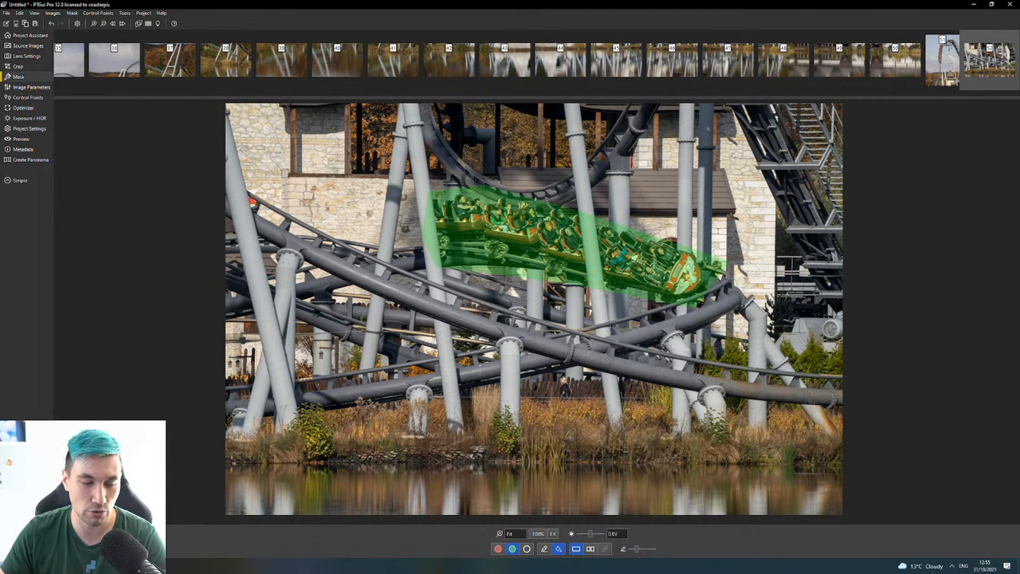
mouse_move(199, 566)
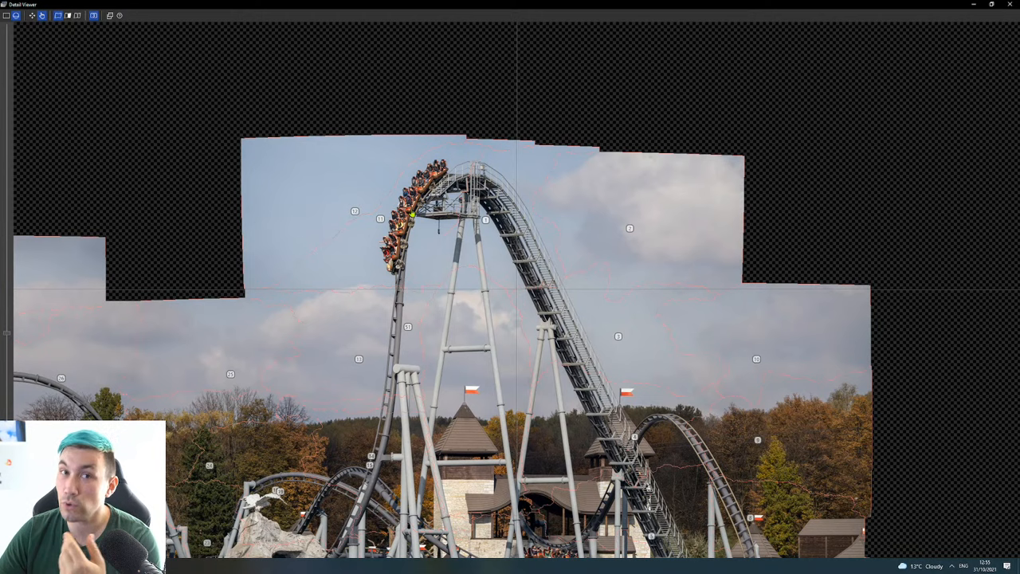
Switch the train's source to Image 11 so it appears lower on the drop.
right_click(434, 214)
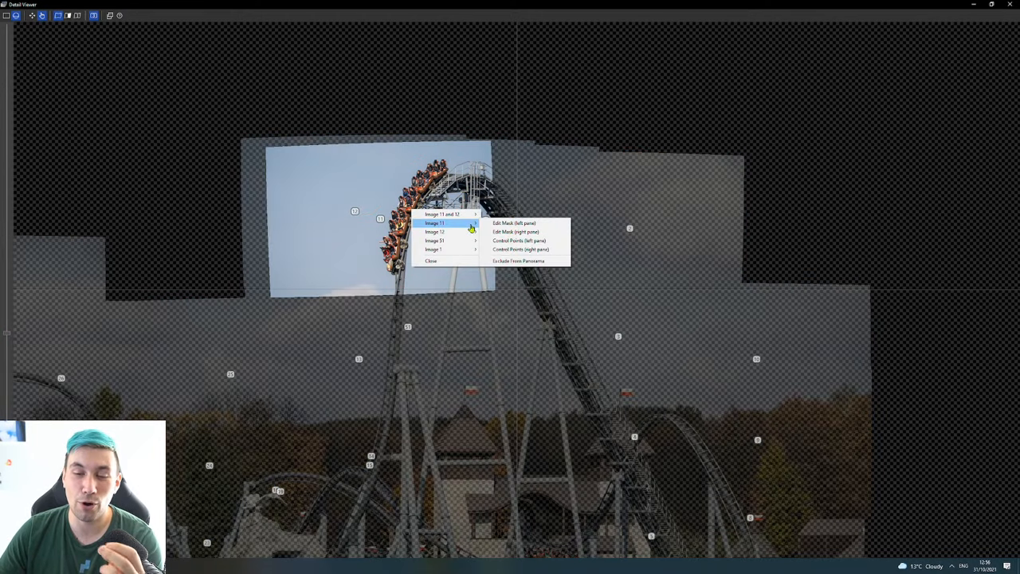
left_click(514, 222)
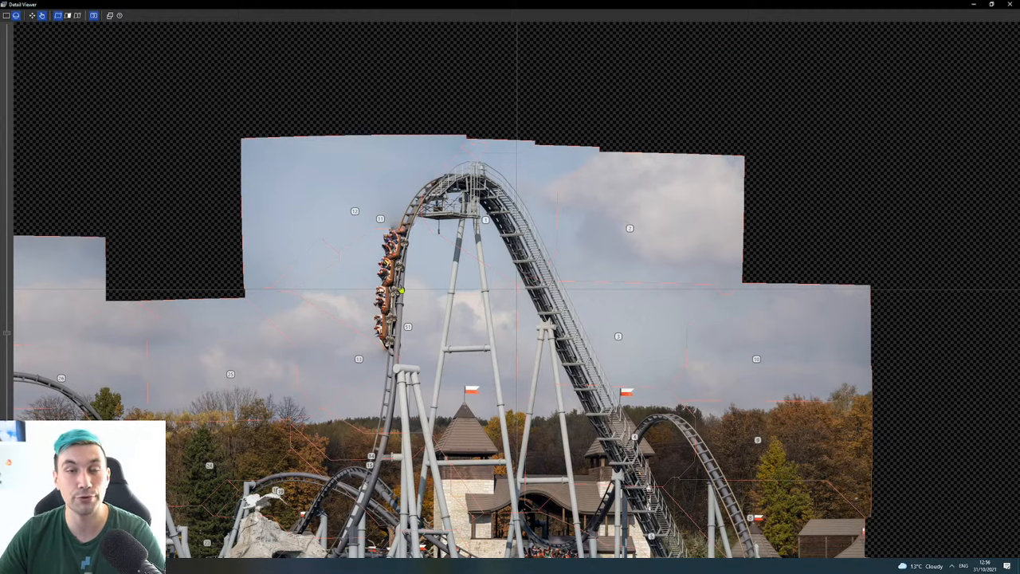
mouse_move(415, 271)
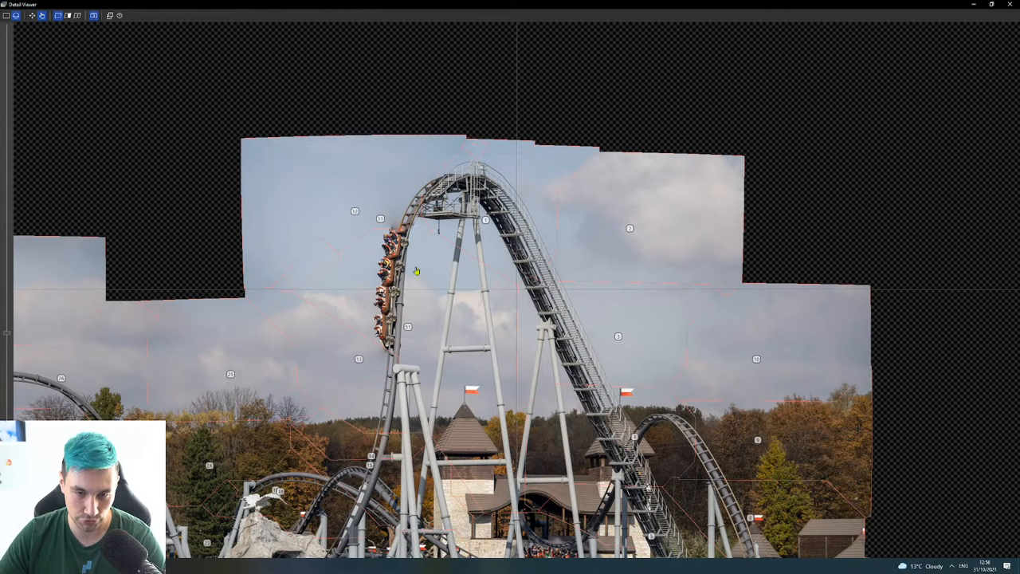
Open Image 11's mask and paint over the train descending the tall drop.
right_click(414, 271)
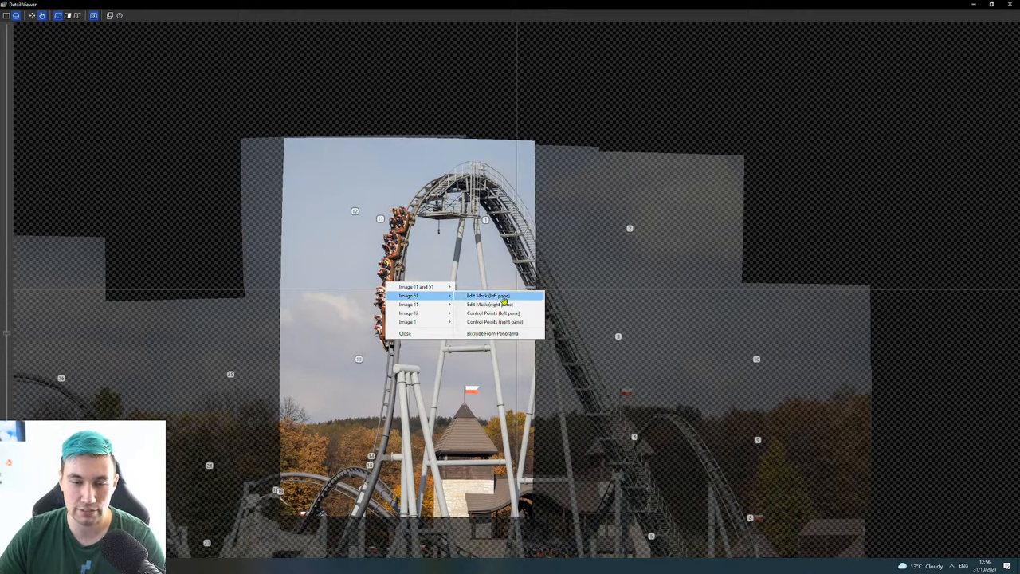
left_click(487, 296)
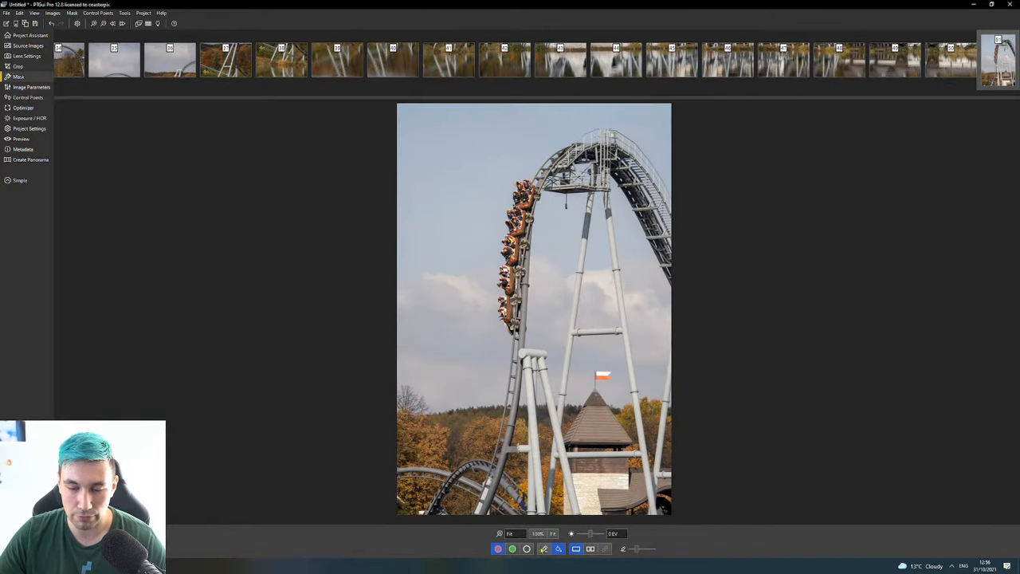
left_click_drag(518, 179, 492, 324)
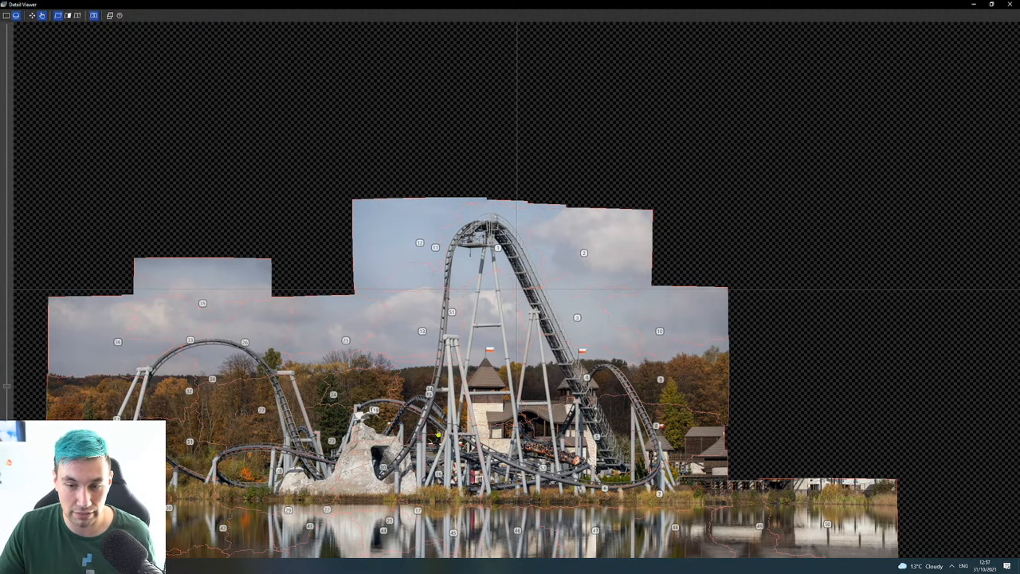
scroll("up", 3)
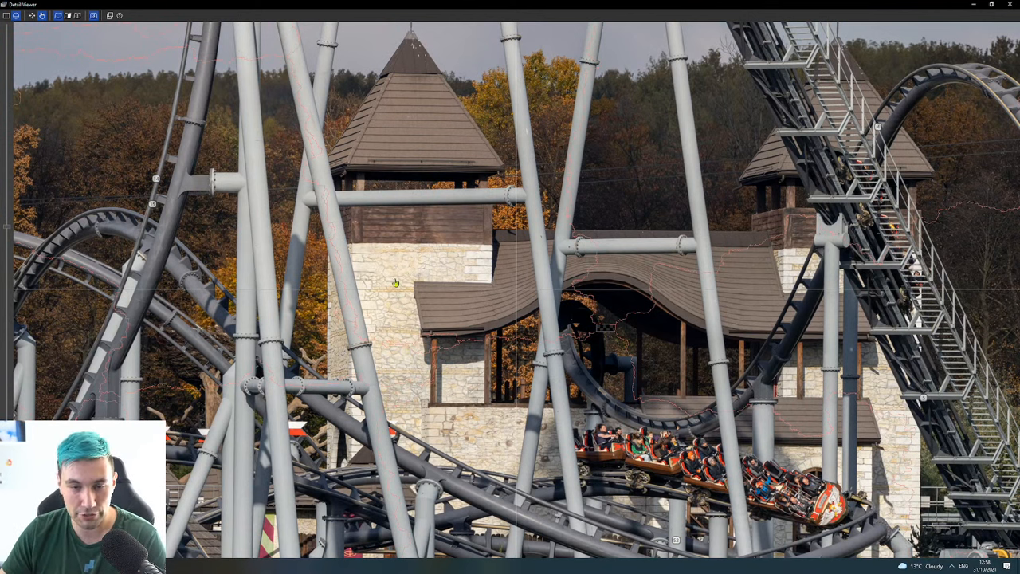
Inspect control points for the station-tower photo and re-optimize to a very good fit.
right_click(395, 283)
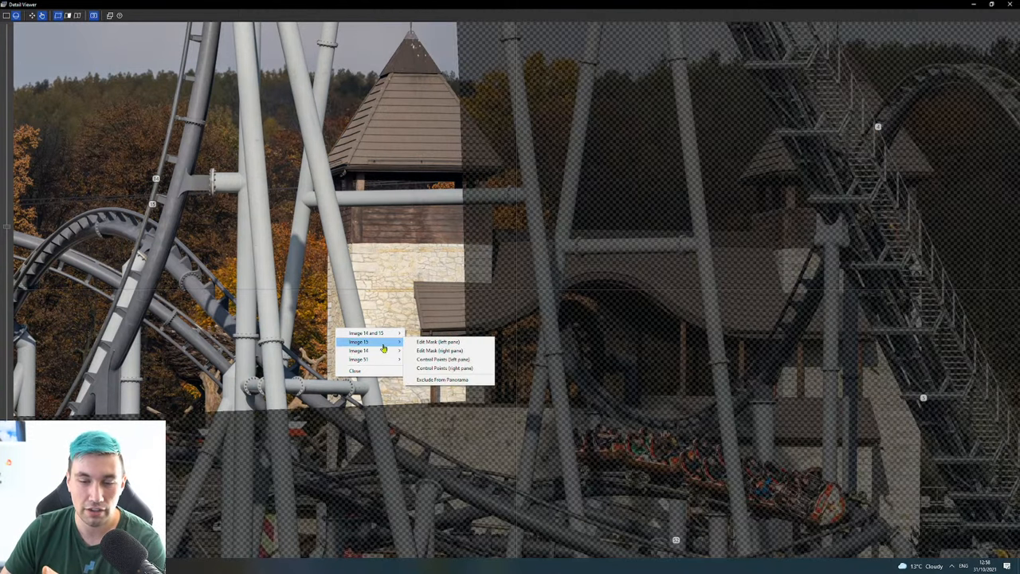
mouse_move(443, 359)
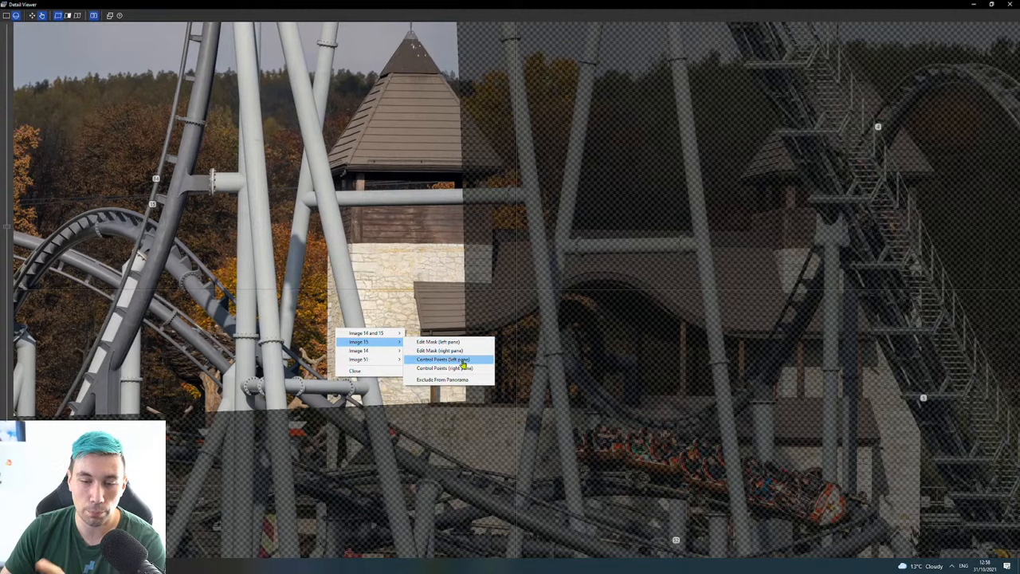
left_click(443, 359)
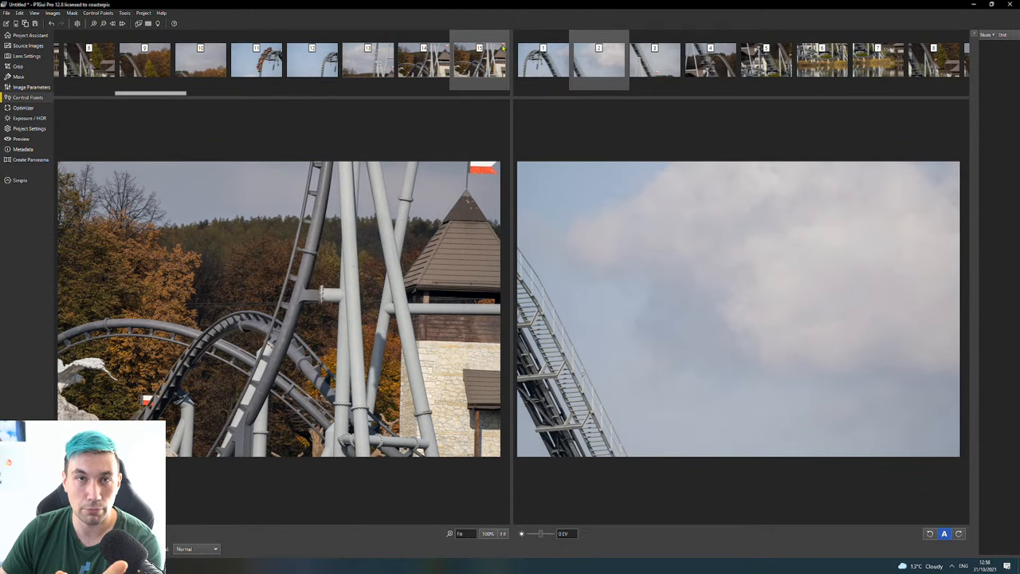
scroll("right", 3)
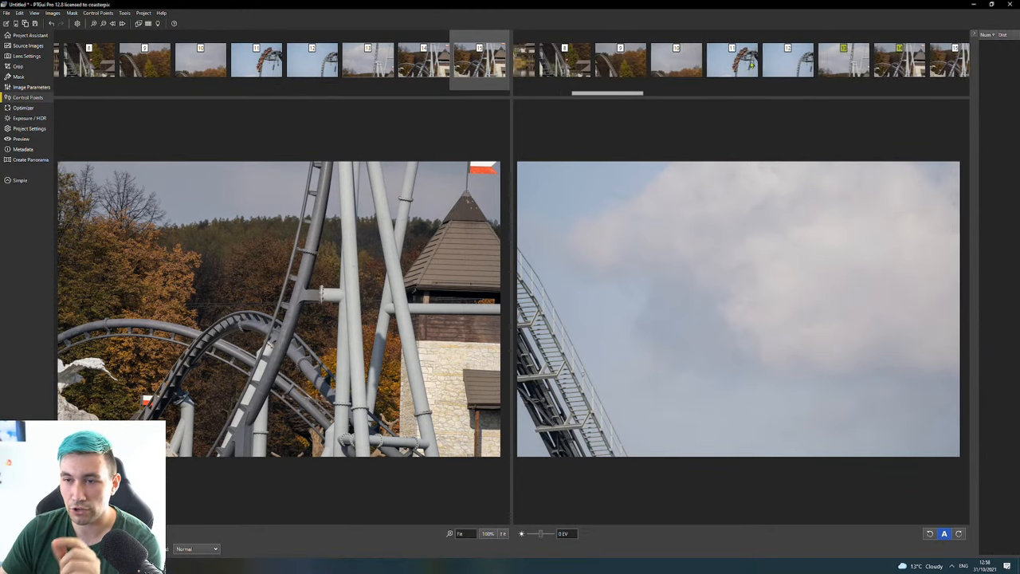
left_click(765, 60)
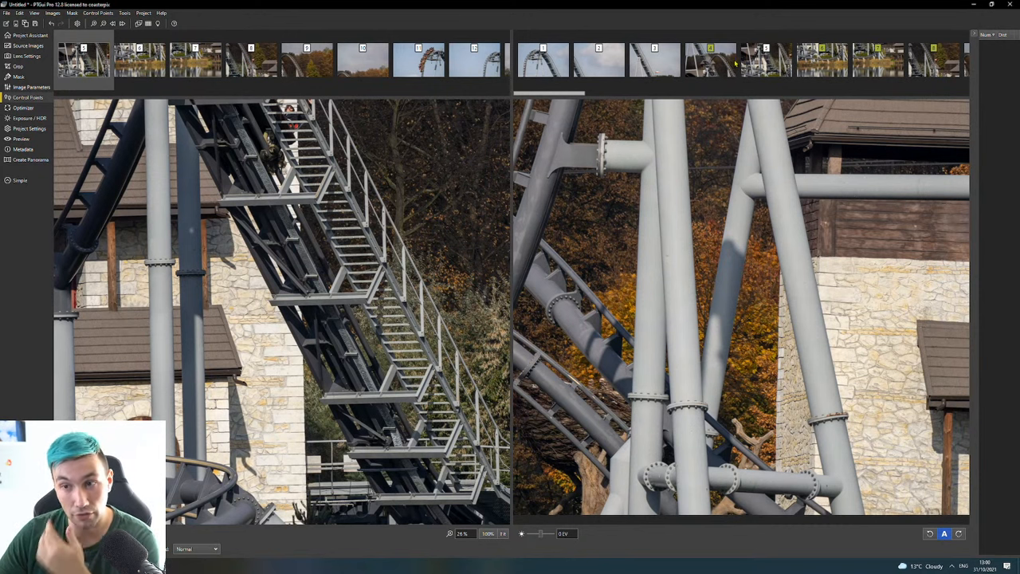
left_click(766, 59)
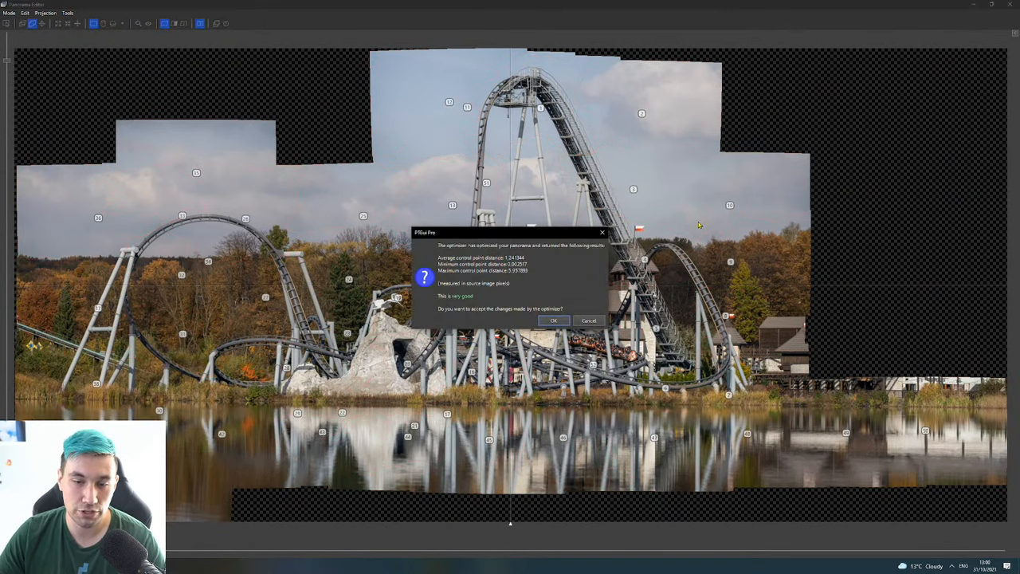
Keep the optimizer's very good results, leaving the sky and lift hill aligned.
left_click(553, 320)
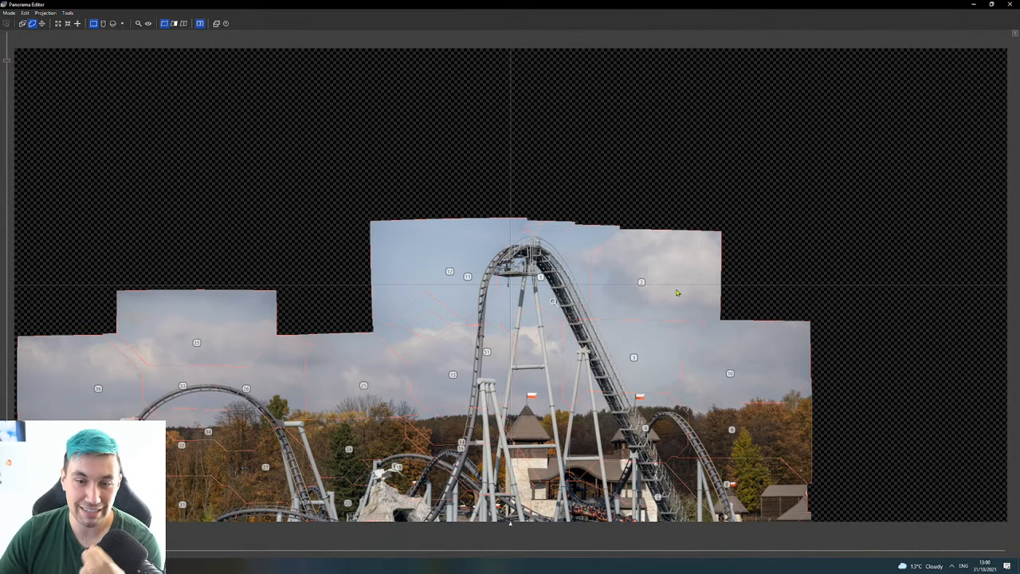
mouse_move(682, 285)
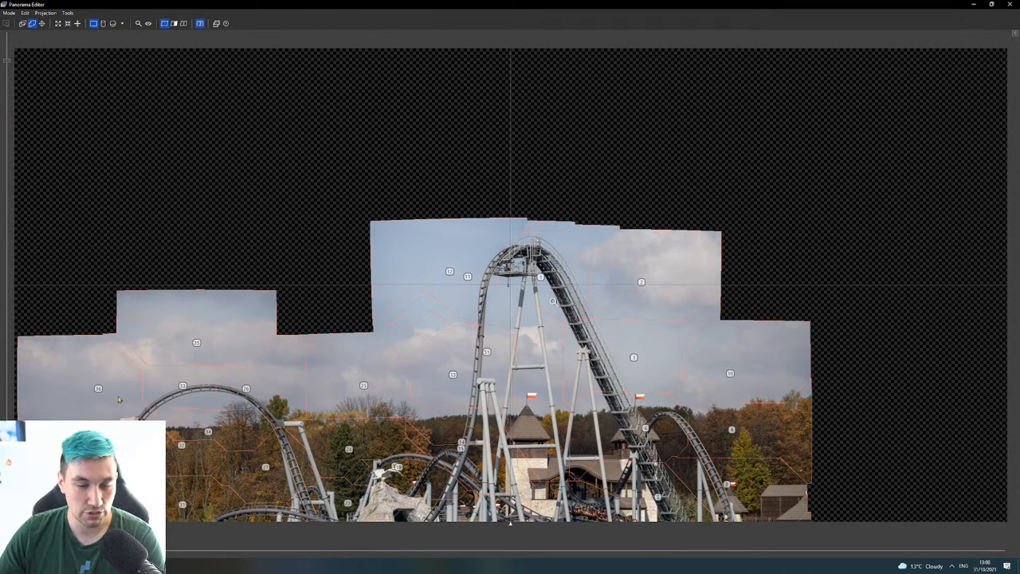
mouse_move(197, 362)
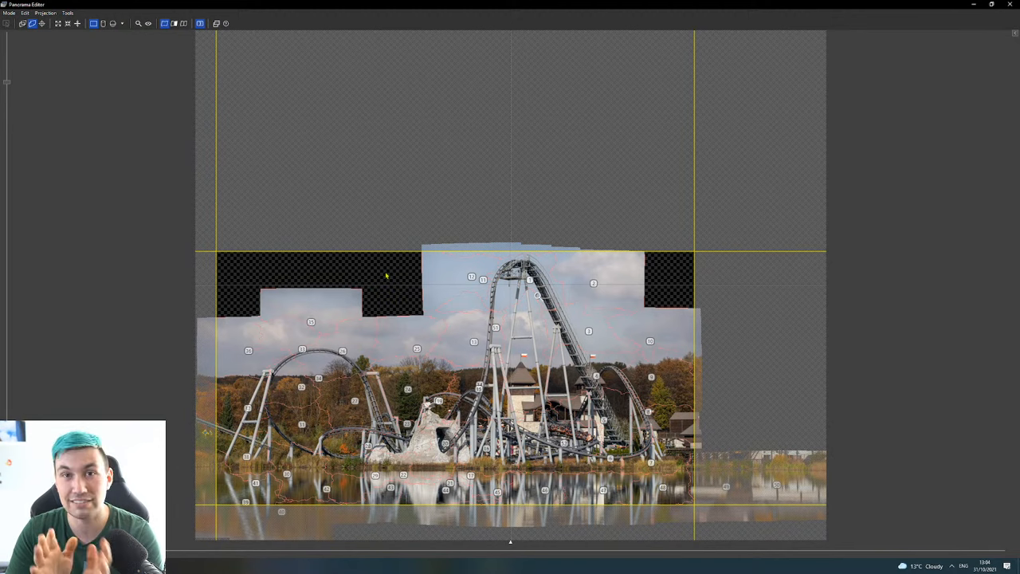
mouse_move(336, 203)
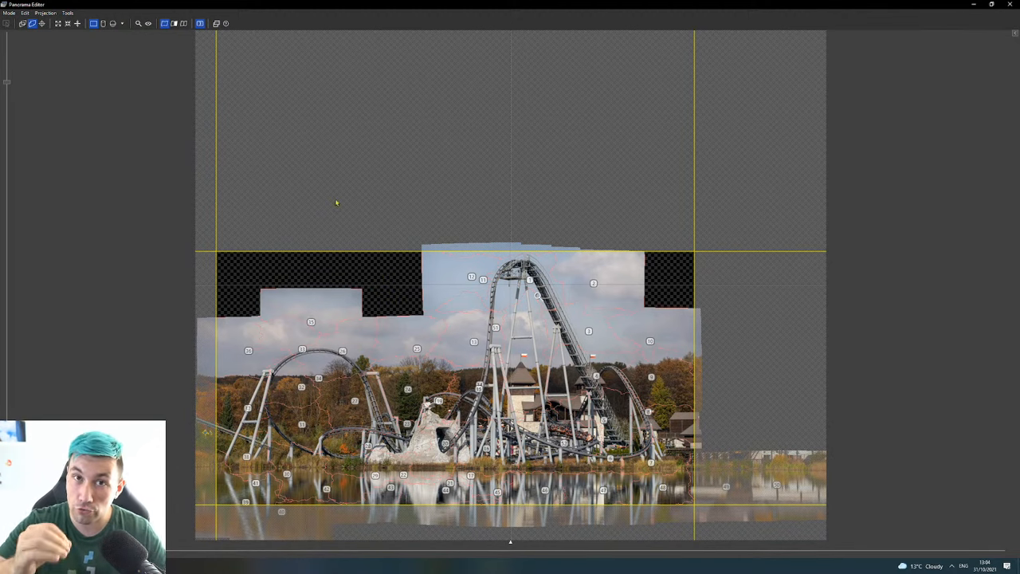
mouse_move(322, 157)
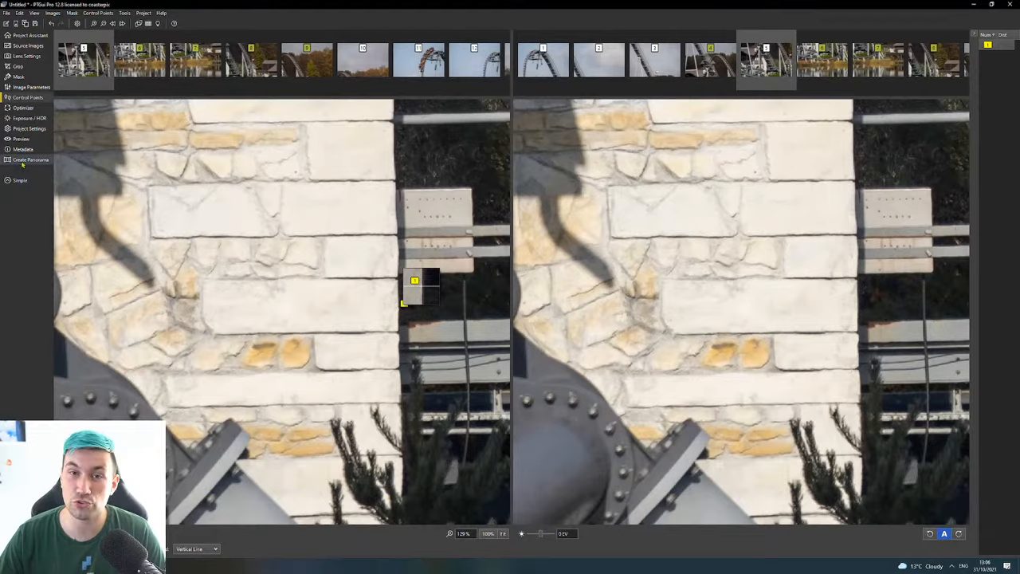
Under Create Panorama, choose Photoshop large (.psb) as the output file format.
left_click(32, 159)
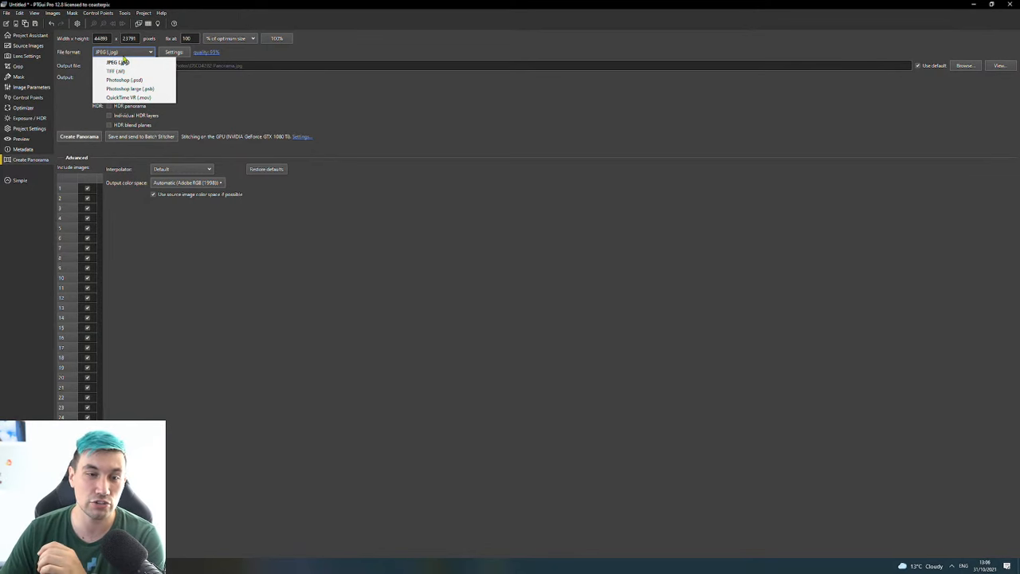
left_click(123, 78)
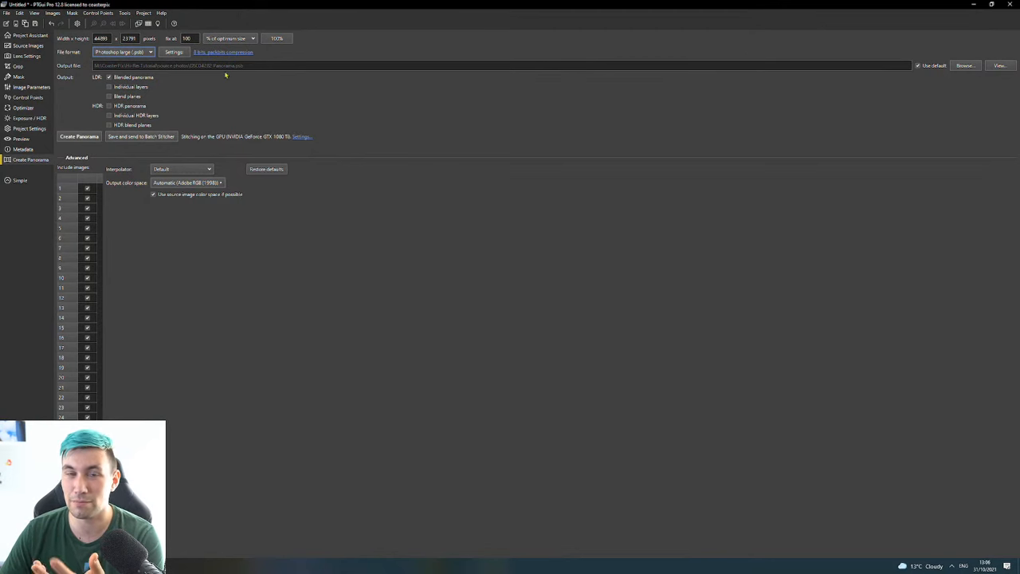
mouse_move(226, 74)
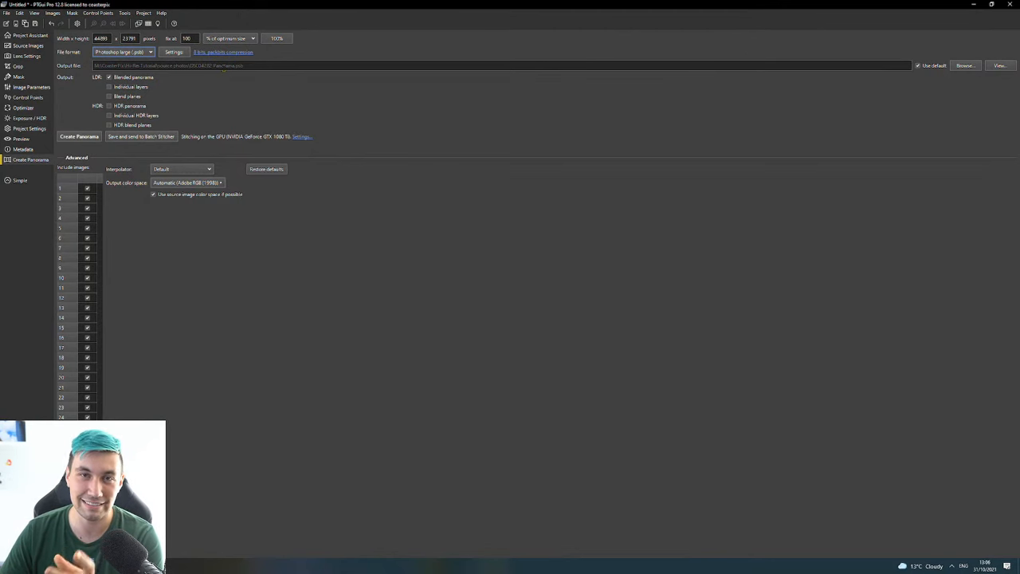
mouse_move(239, 102)
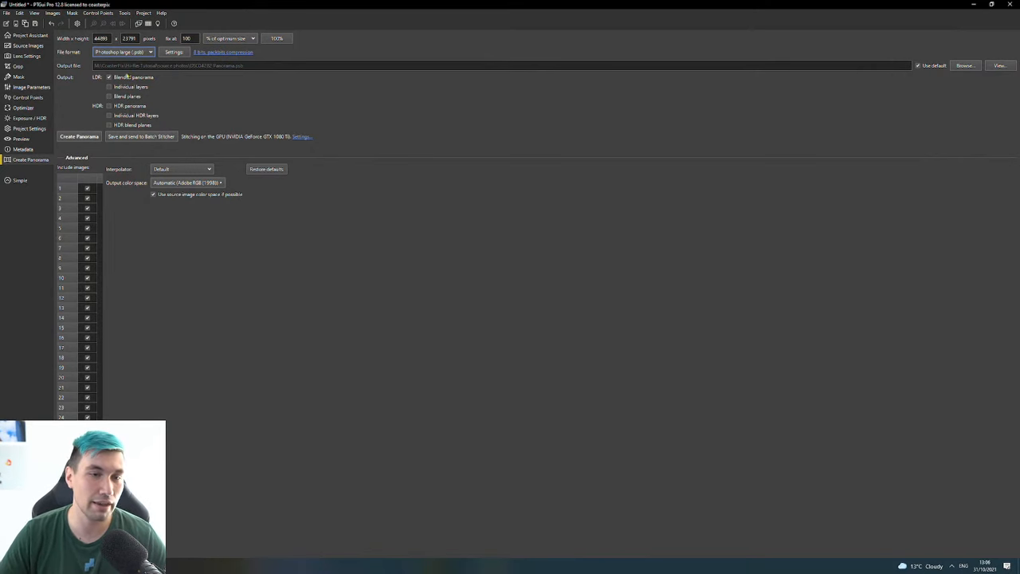
In the PSB settings, keep 8 bits per channel, set Layers to Flattened, and confirm.
left_click(174, 52)
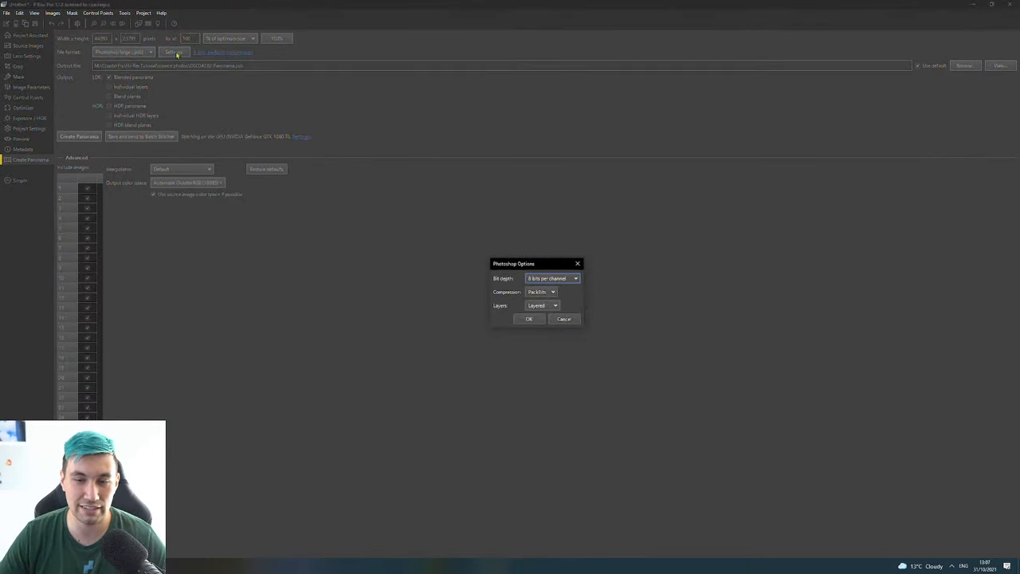
left_click(552, 278)
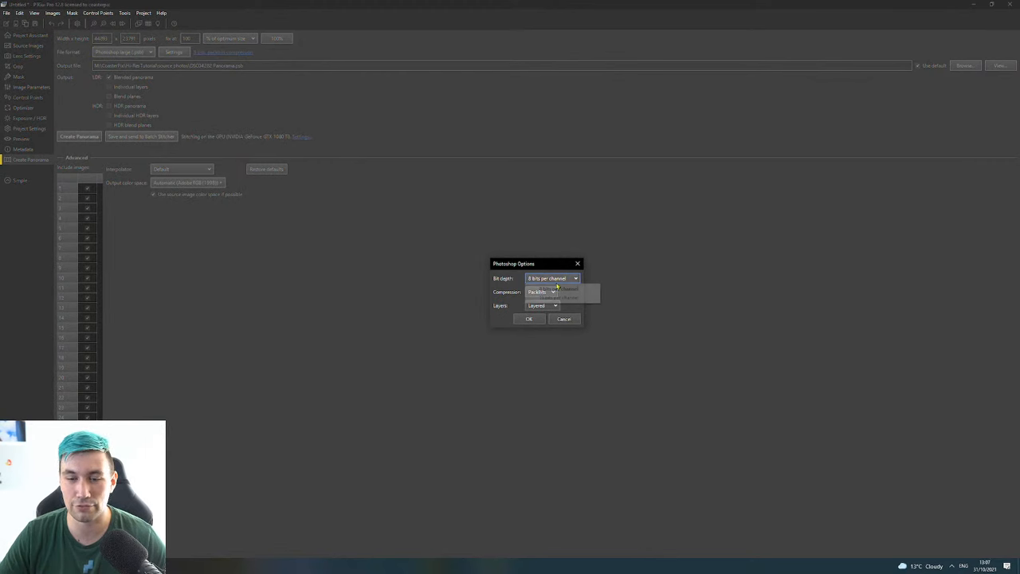
left_click(551, 278)
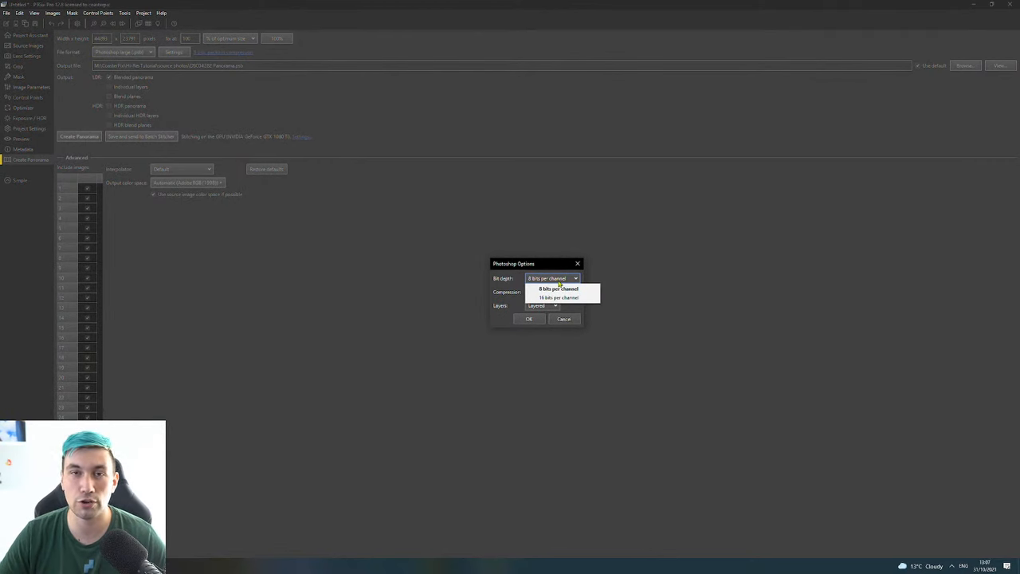
mouse_move(558, 289)
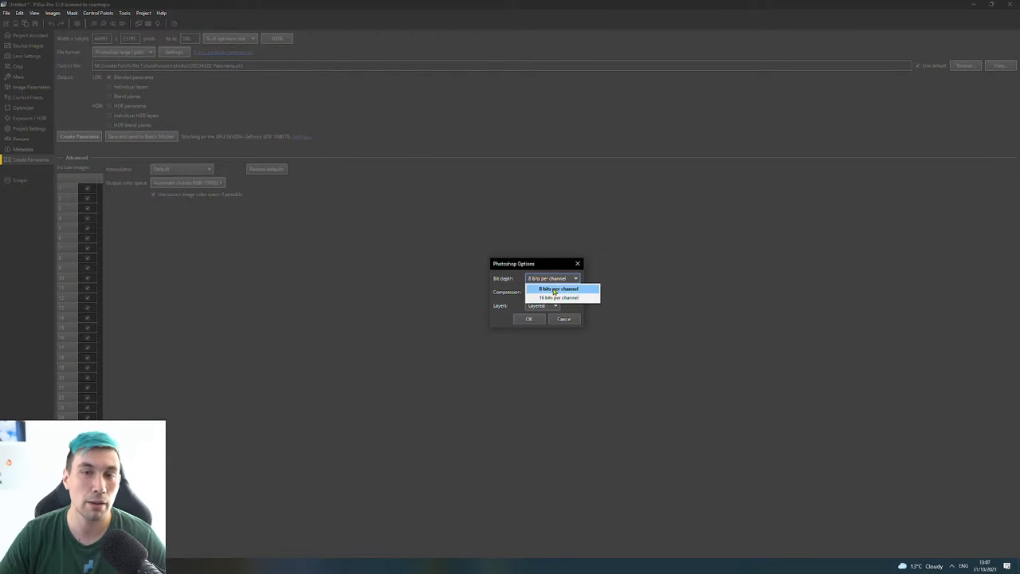
left_click(558, 288)
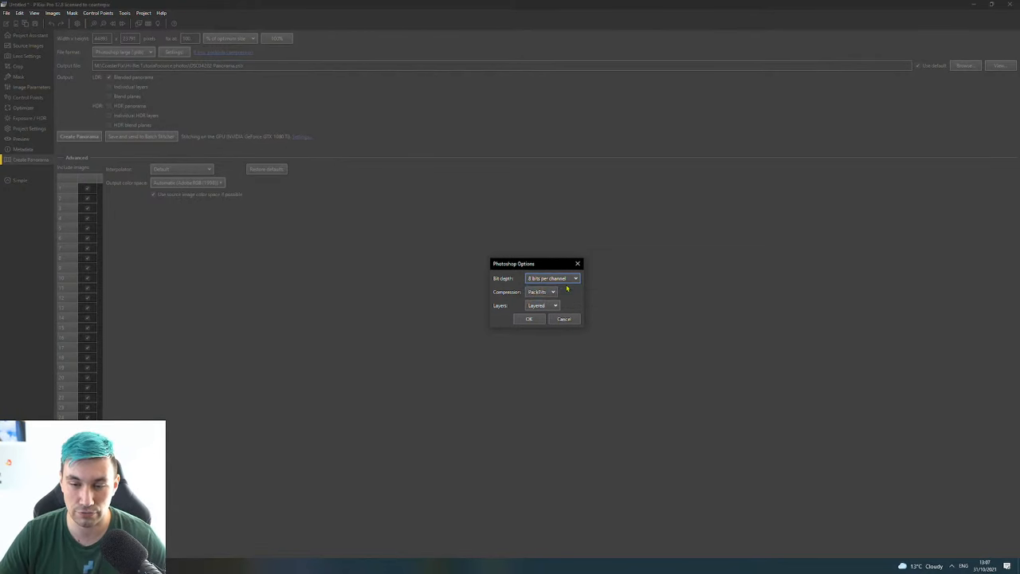
left_click(543, 305)
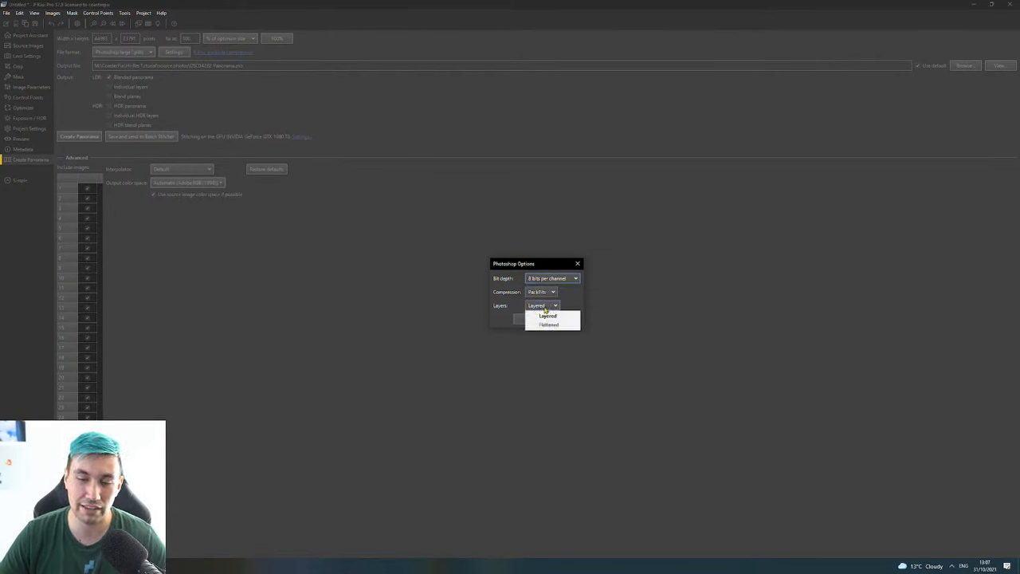
left_click(548, 325)
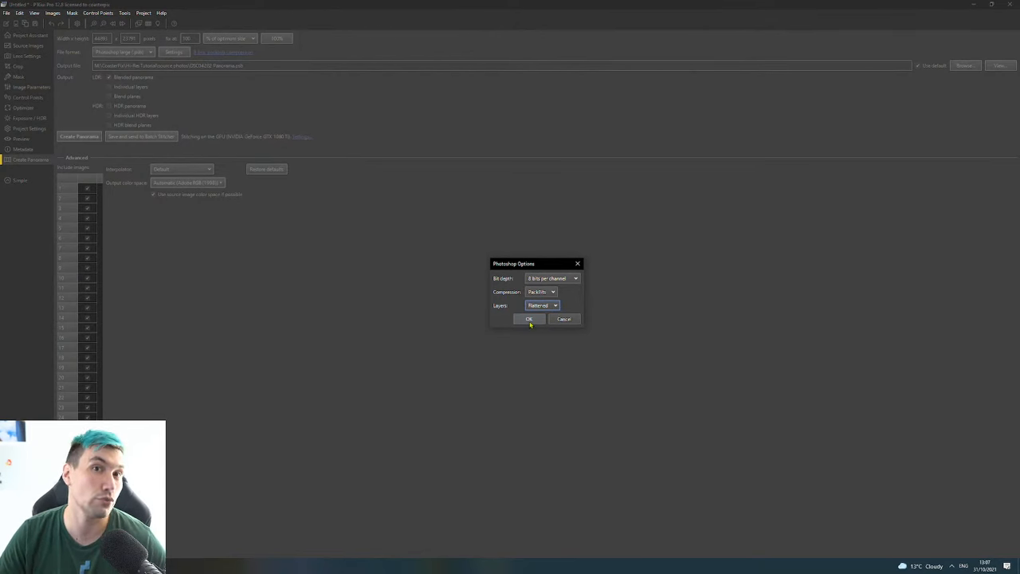
left_click(528, 318)
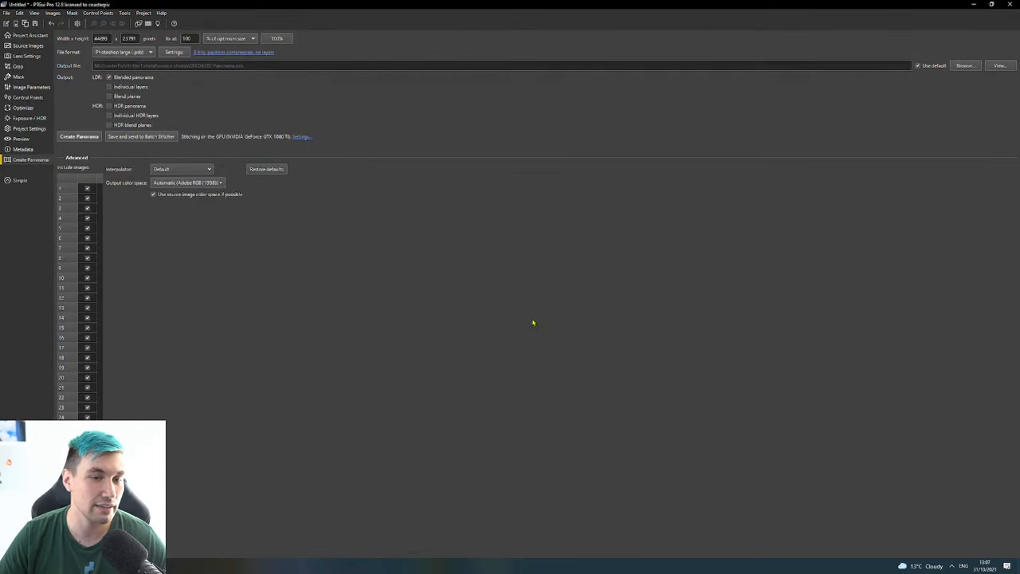
left_click(78, 136)
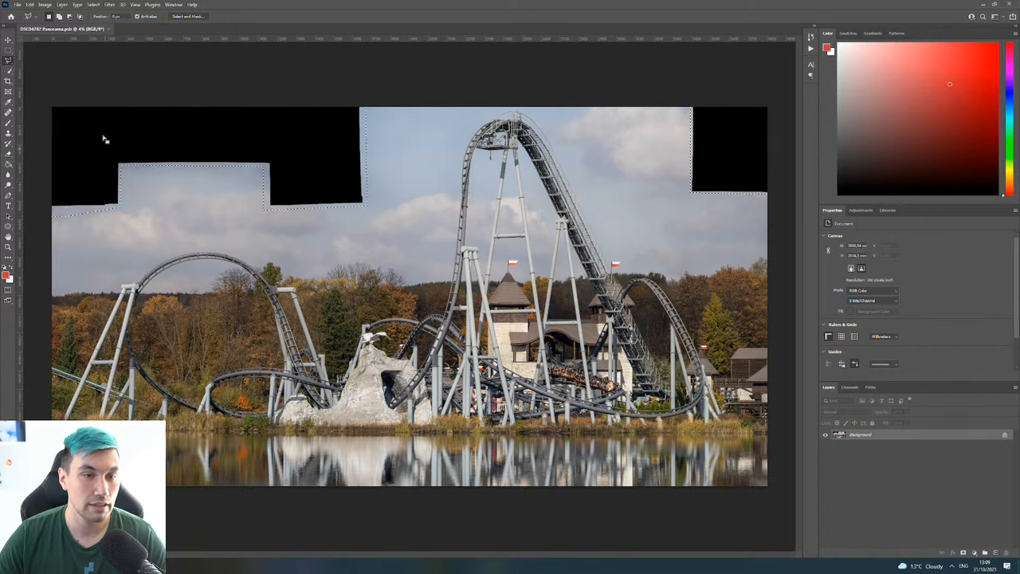
Select the black corner areas with the Magic Wand and apply Content-Aware Fill.
left_click(30, 4)
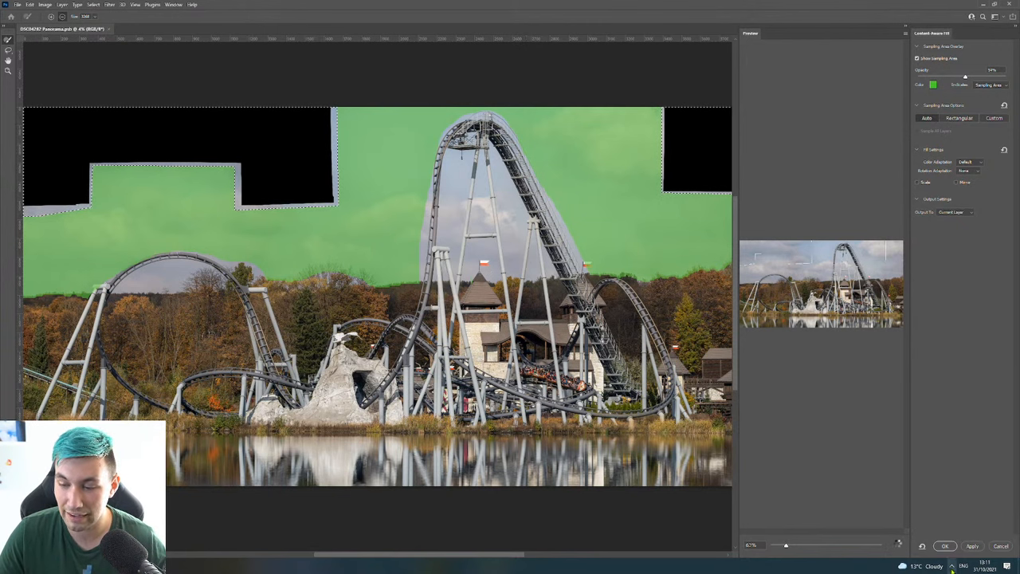
left_click(944, 545)
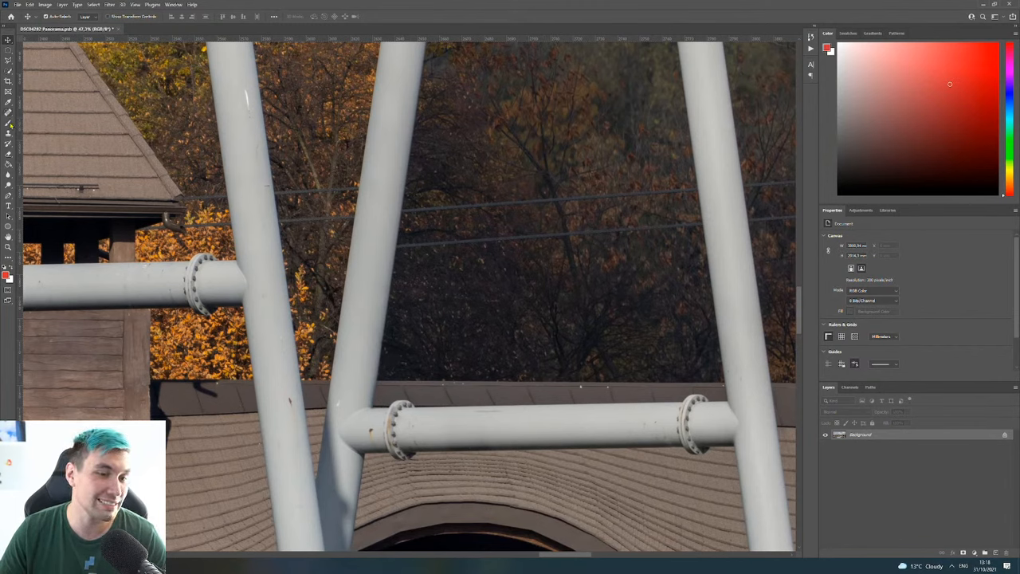
Check the filled panorama's details with the Spot Healing Brush, then bring up the File menu.
left_click(9, 112)
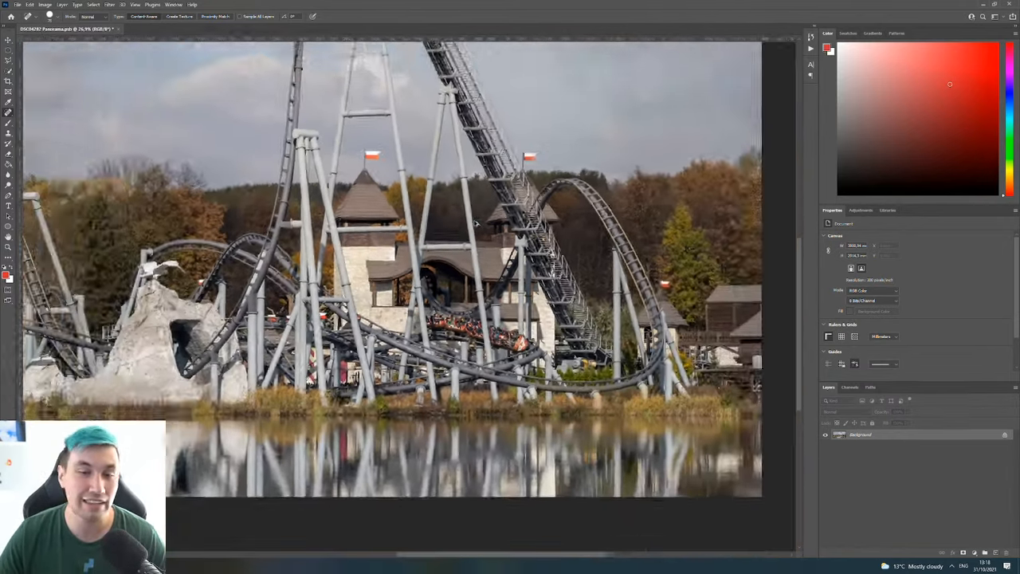
left_click(16, 5)
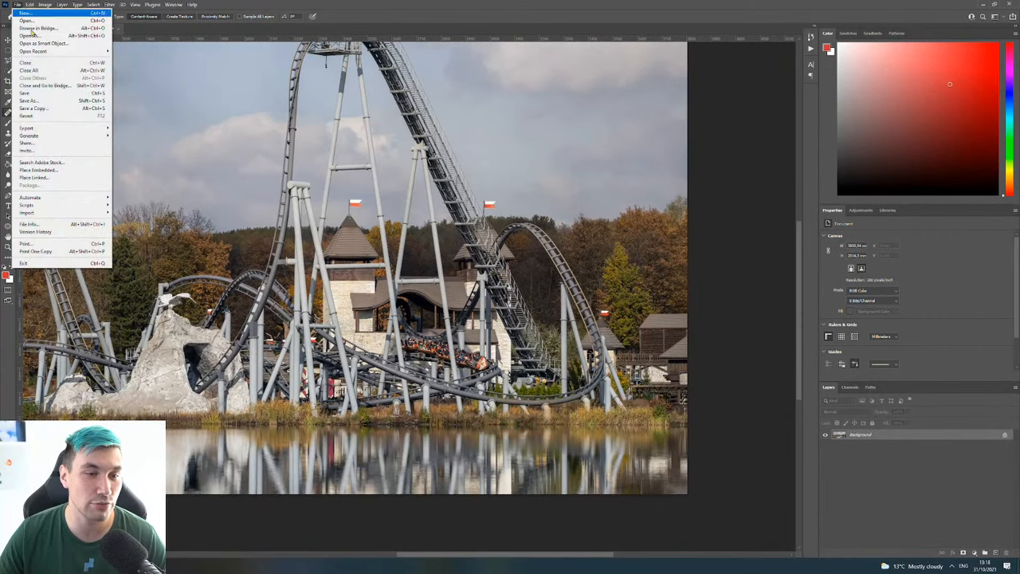